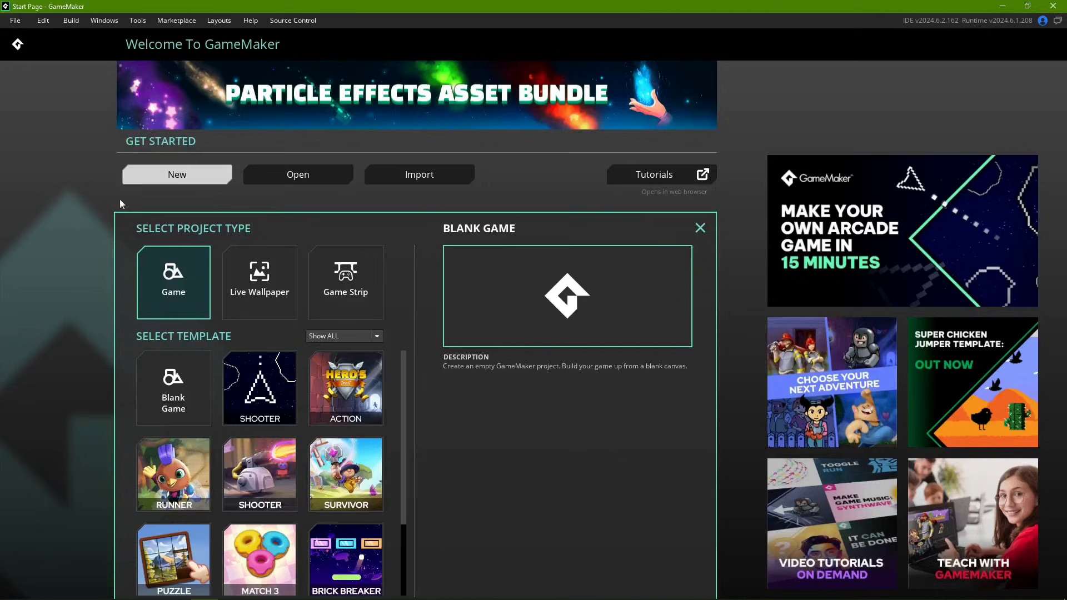
Step: Find the Platformer game template in the template list and preview it
{"action": "scroll", "scroll_direction": "down", "scroll_amount": 3}
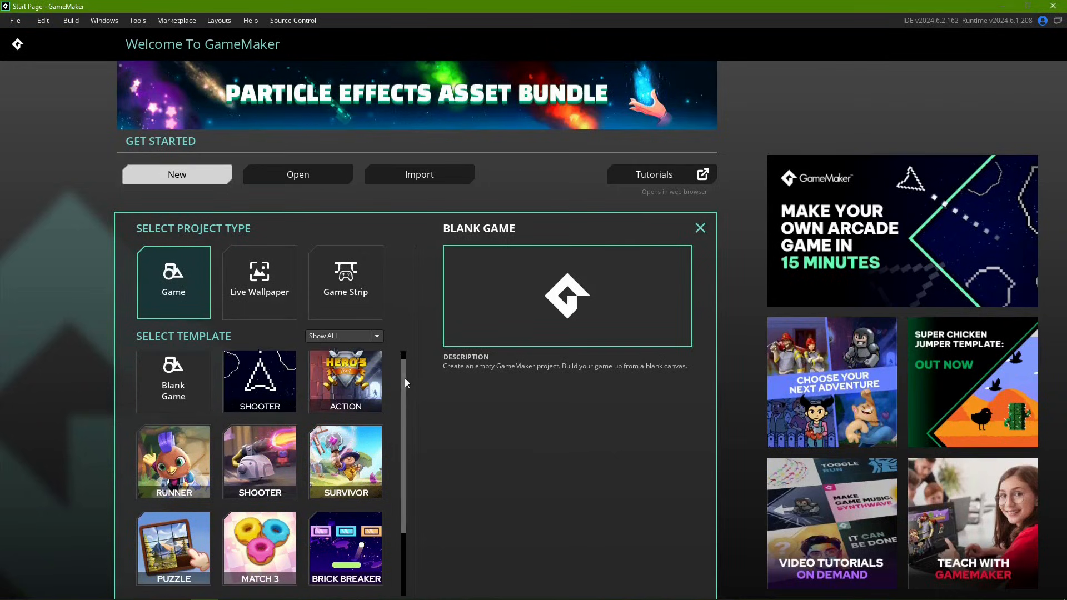
{"action": "scroll", "scroll_direction": "down", "scroll_amount": 3}
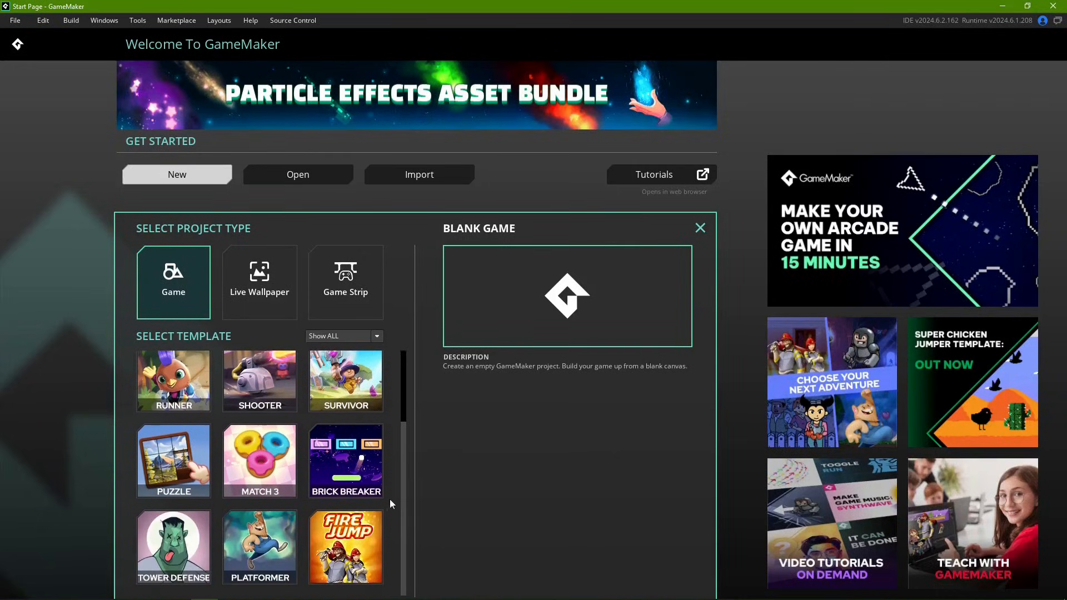
{"action": "left_click", "coordinate": [259, 546]}
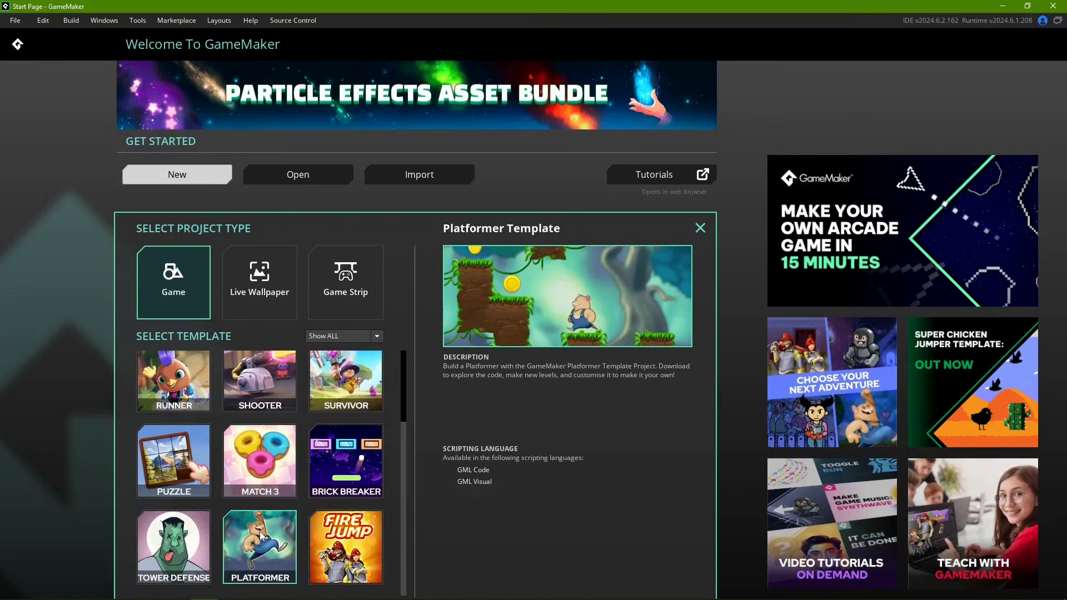
{"action": "left_click", "coordinate": [259, 547]}
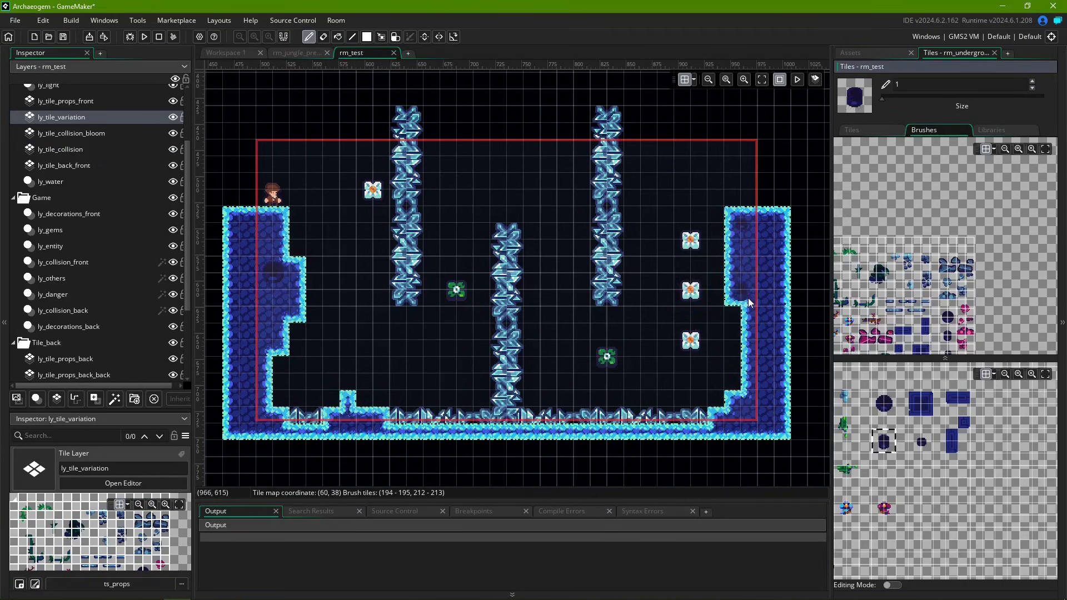
Step: Open the jungle platformer room in the Room Editor with the Assets browser docked beside it
{"action": "left_click", "coordinate": [66, 101]}
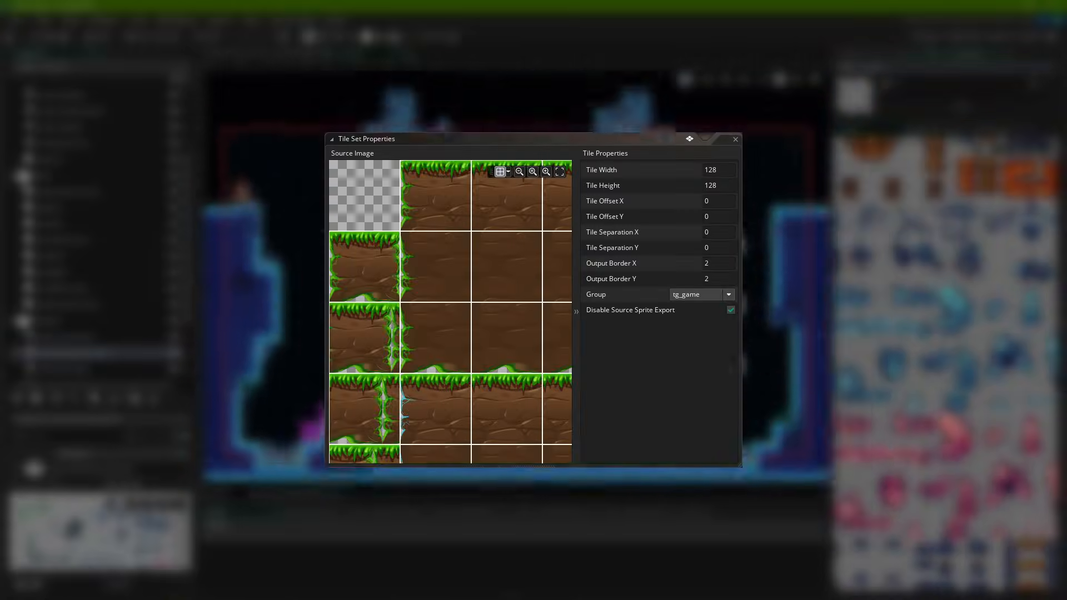
{"action": "left_click", "coordinate": [734, 139]}
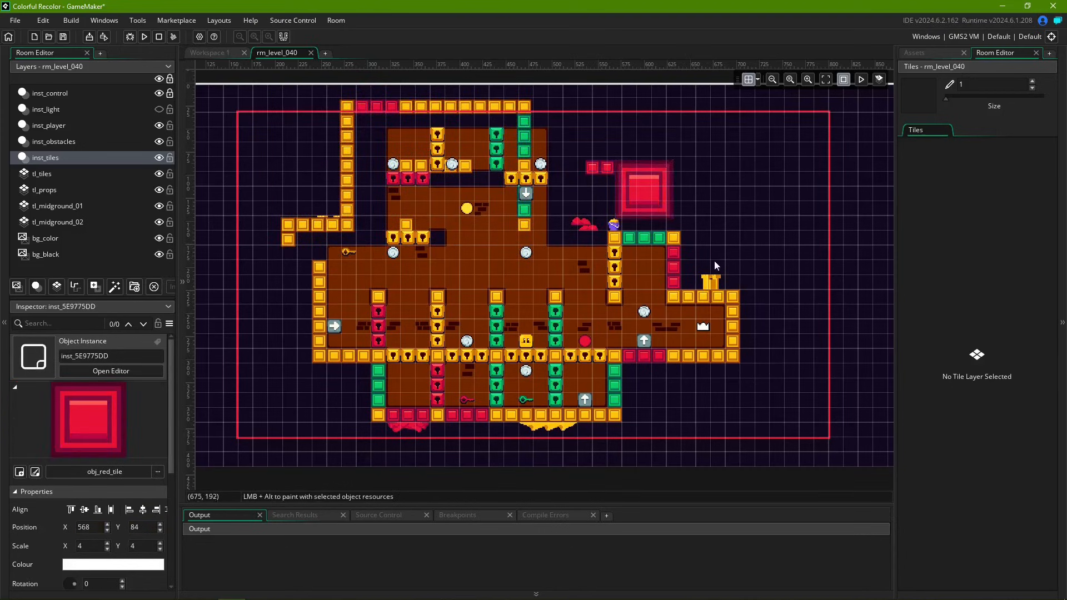
{"action": "left_click", "coordinate": [42, 173]}
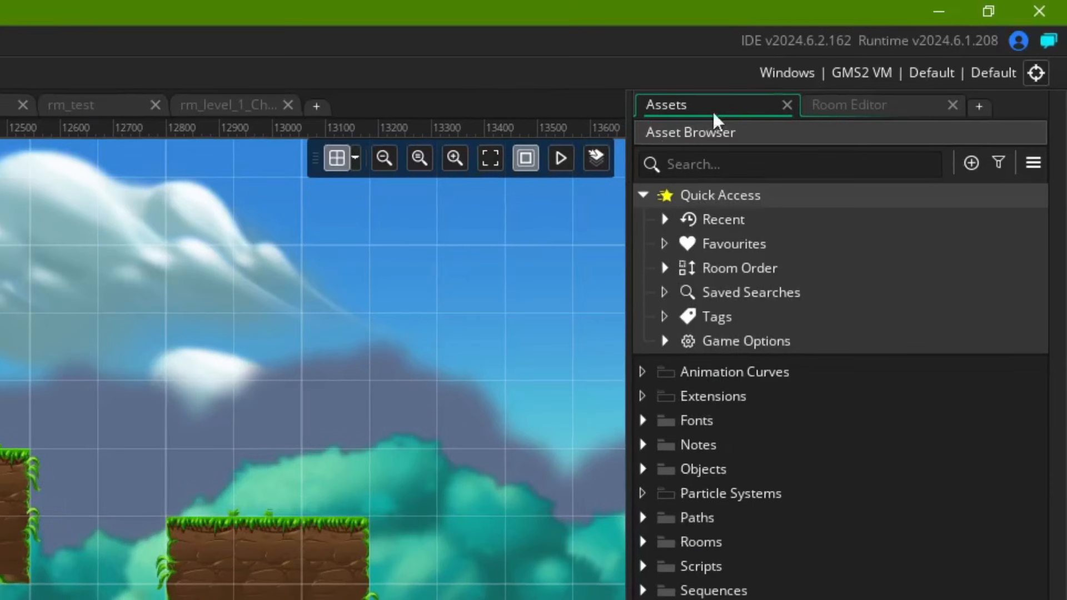
Step: Show the CollisionTiles layer's tile palette and pick a grass-topped dirt tile as the brush
{"action": "left_click", "coordinate": [848, 105]}
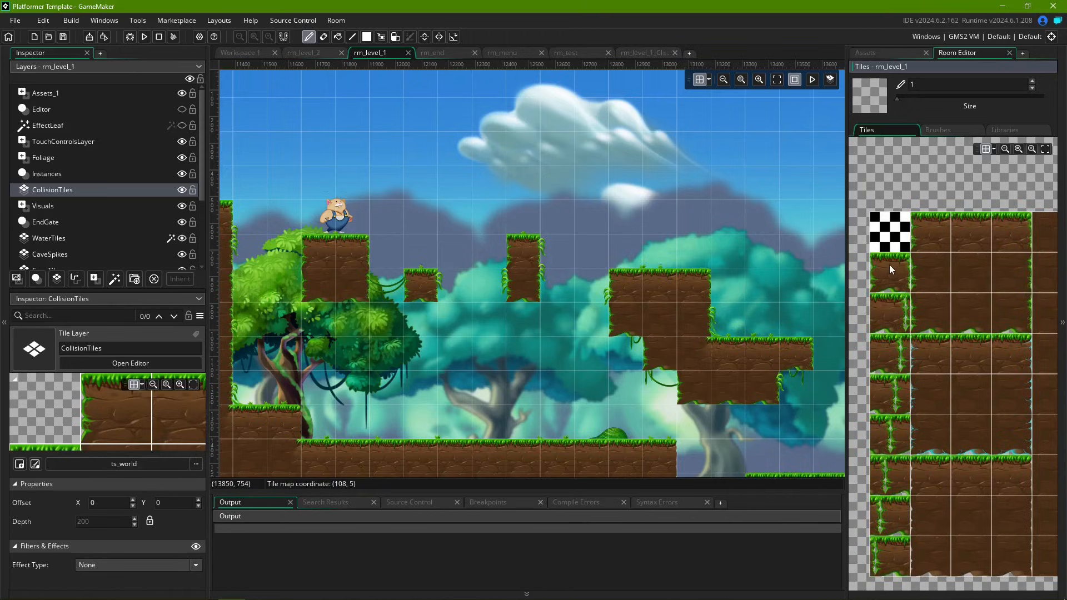
{"action": "mouse_move", "coordinate": [903, 276]}
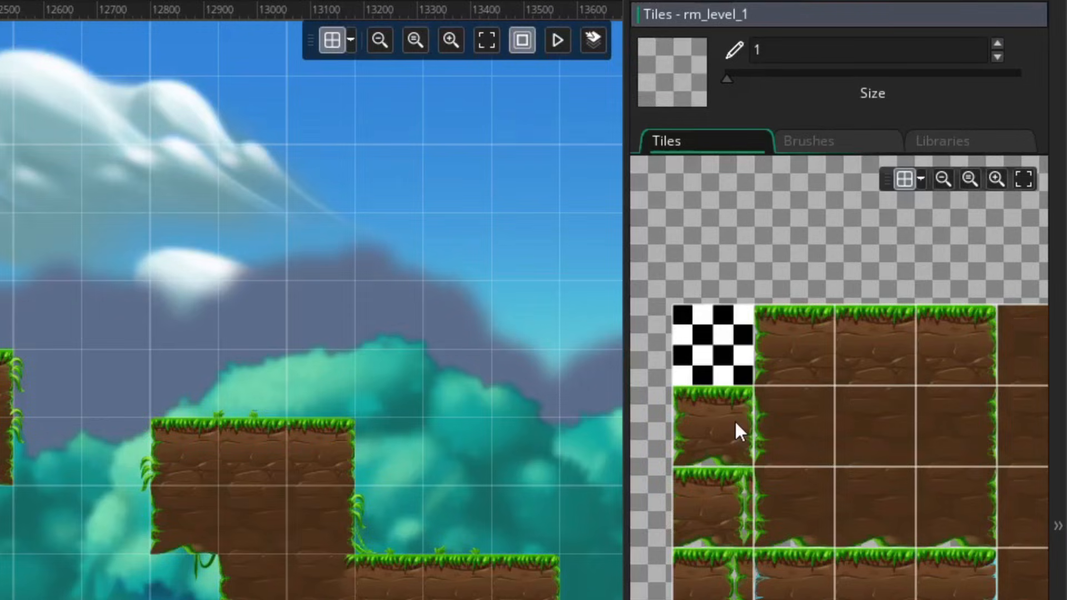
{"action": "left_click", "coordinate": [715, 442]}
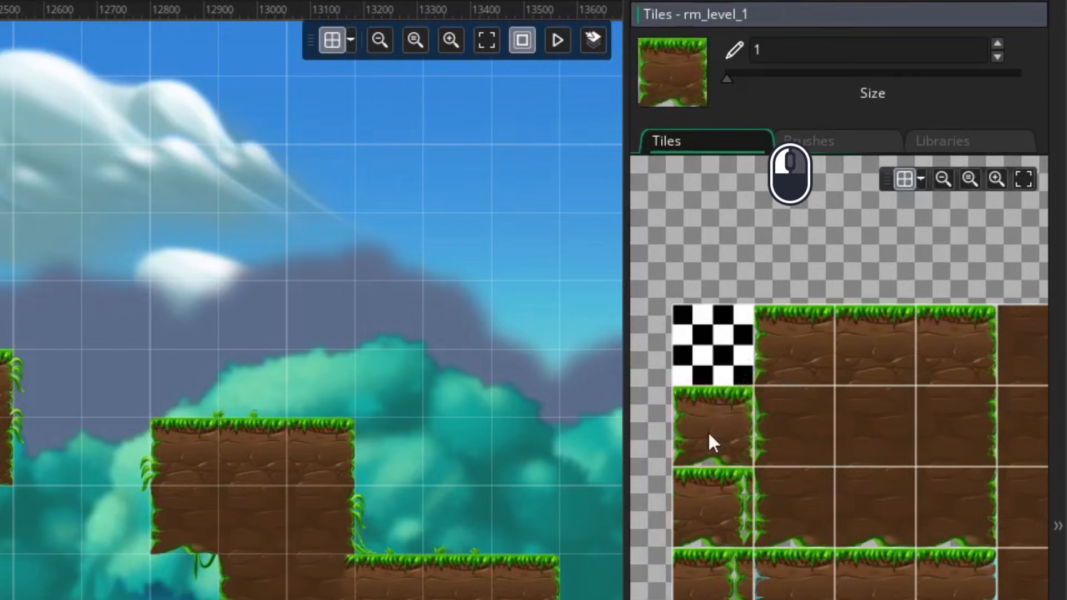
{"action": "left_click", "coordinate": [707, 334]}
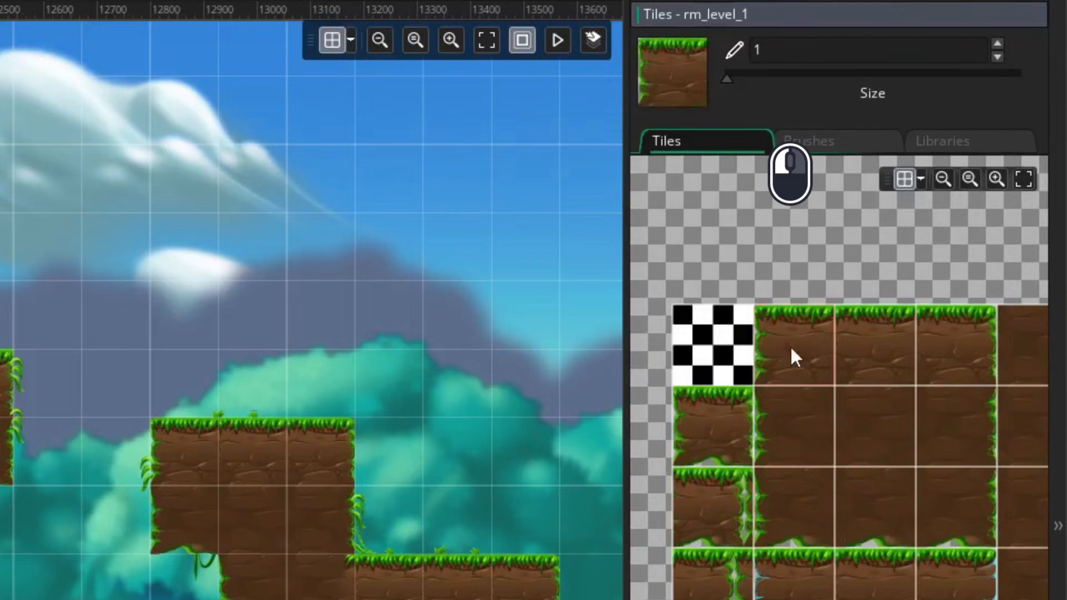
{"action": "left_click", "coordinate": [796, 354]}
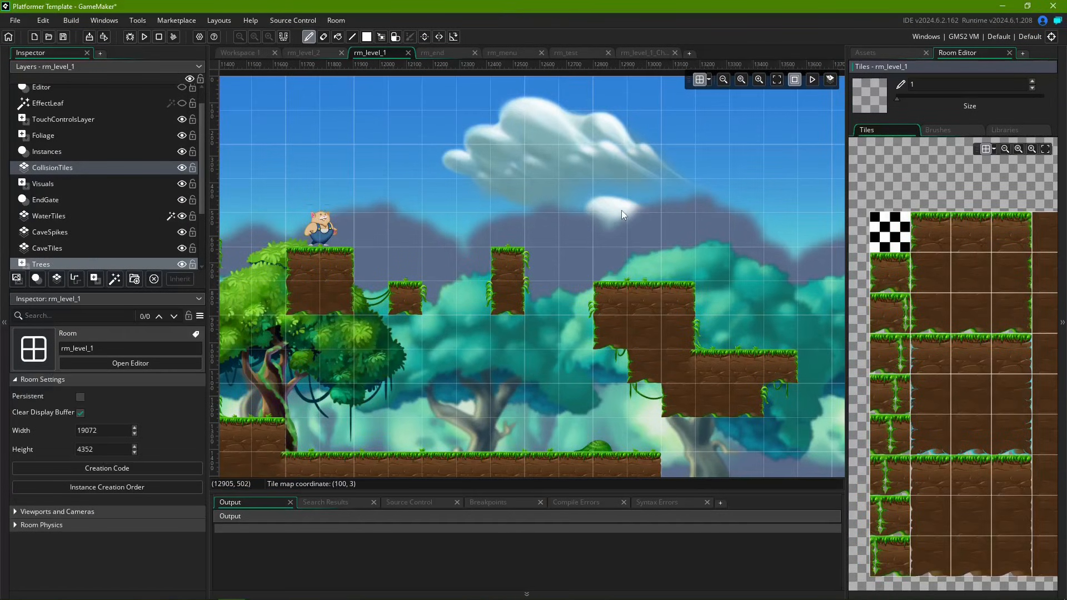
Step: Switch the Tiles panel to the Brushes tab listing saved grassy dirt brushes
{"action": "left_click", "coordinate": [937, 130]}
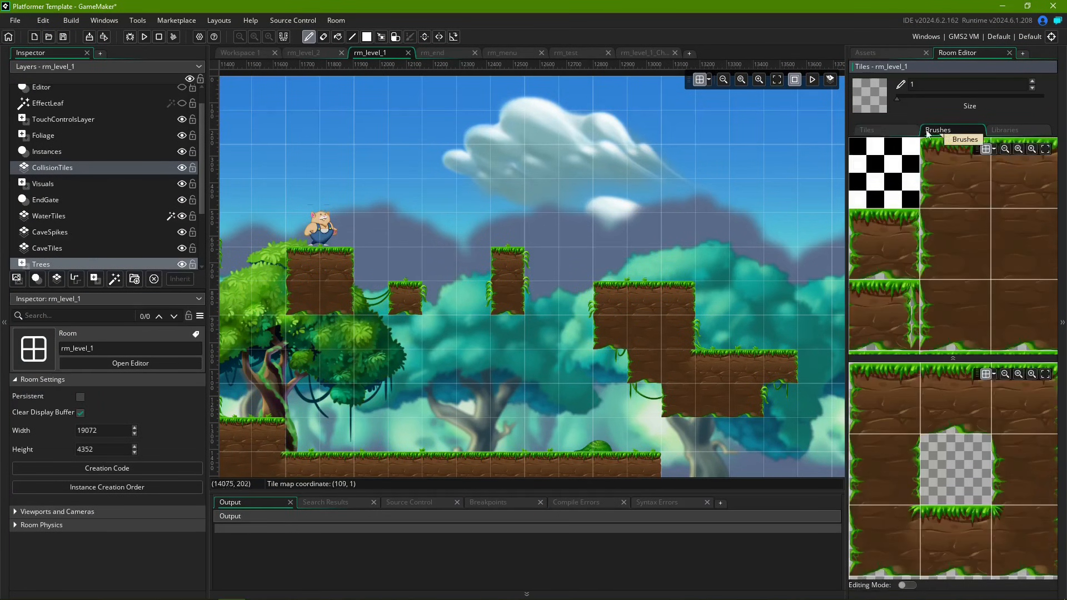
{"action": "mouse_move", "coordinate": [781, 171]}
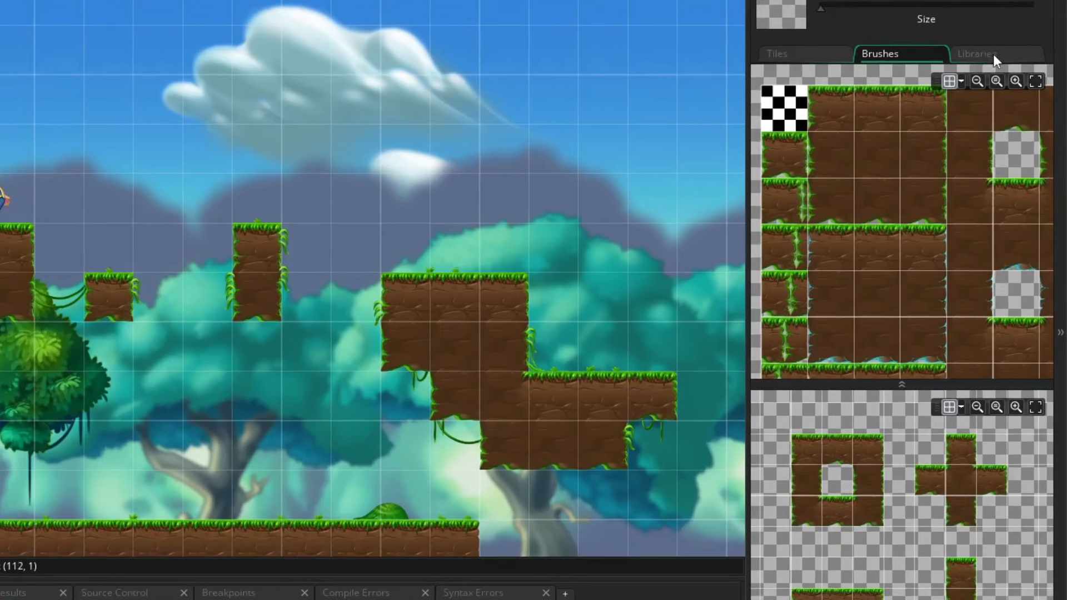
Step: Show the auto tile library and choose the normal auto tile set as the brush
{"action": "left_click", "coordinate": [973, 53]}
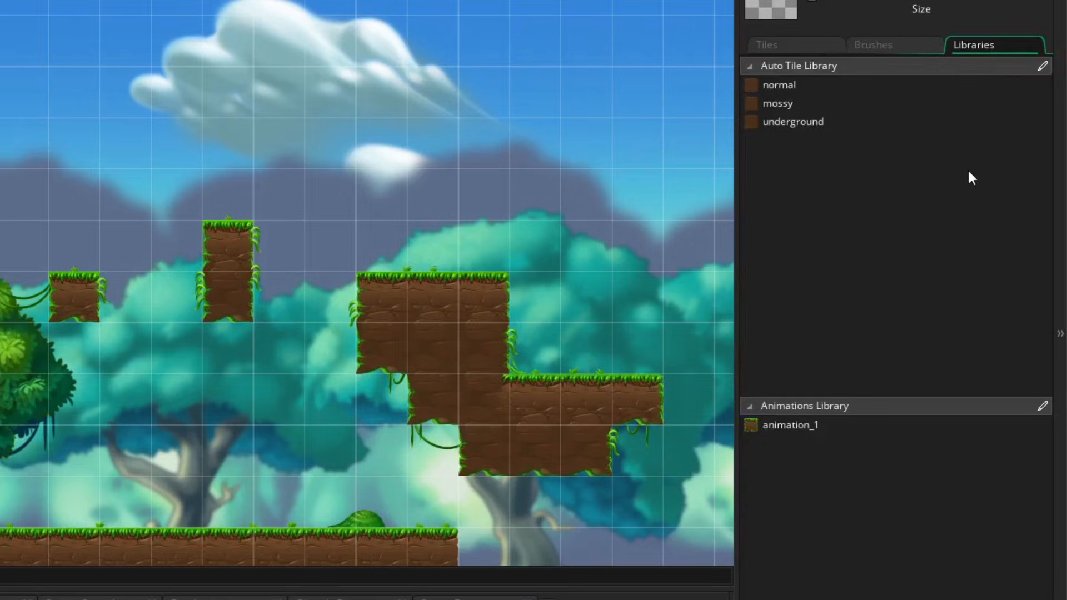
{"action": "mouse_move", "coordinate": [611, 200]}
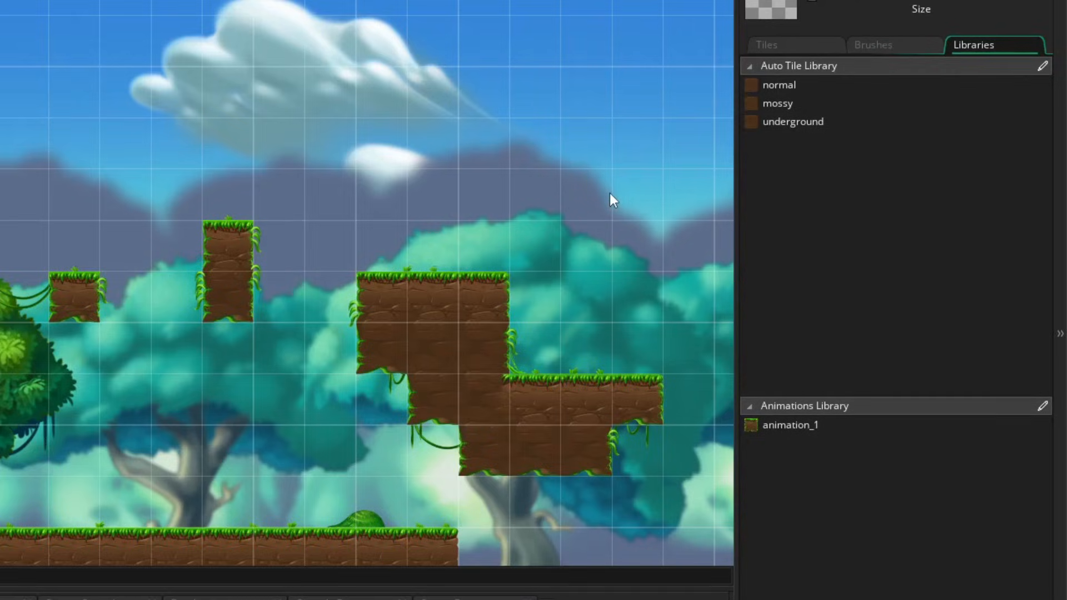
{"action": "mouse_move", "coordinate": [670, 230]}
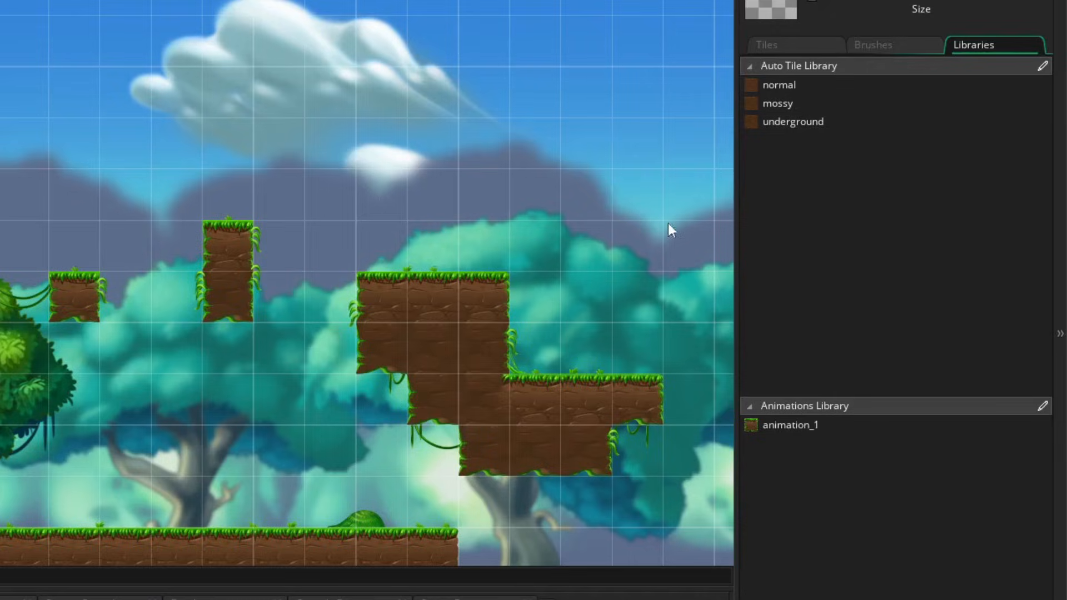
{"action": "mouse_move", "coordinate": [664, 216]}
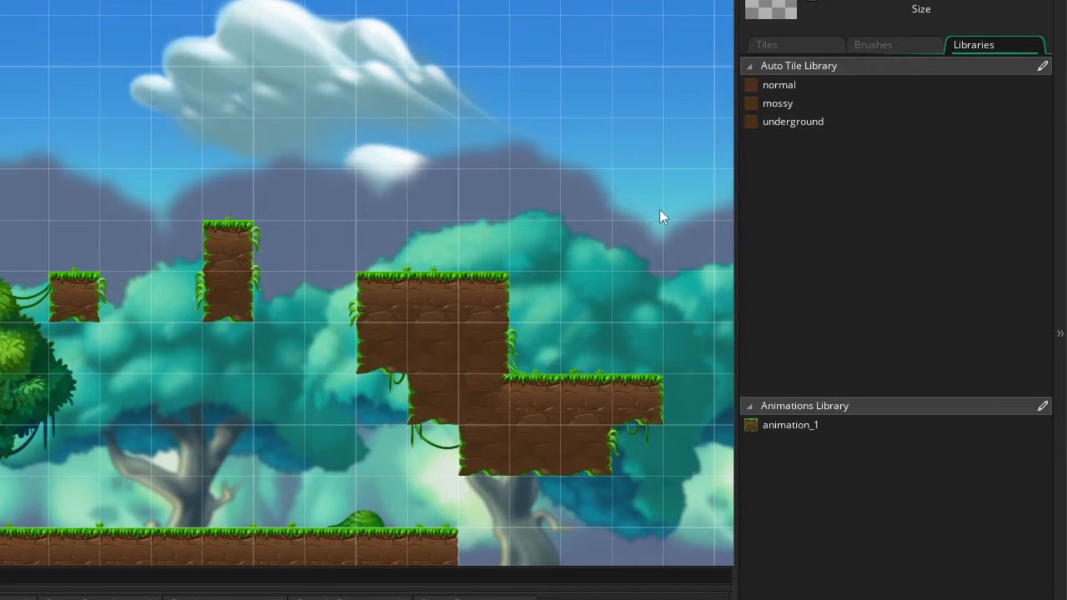
{"action": "mouse_move", "coordinate": [659, 220]}
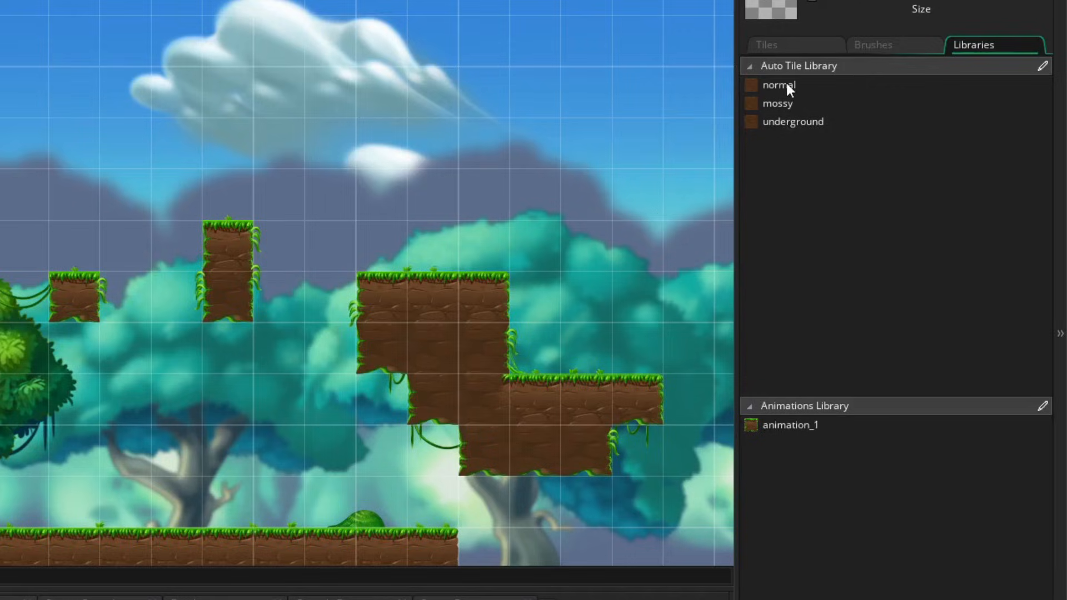
{"action": "left_click", "coordinate": [778, 85]}
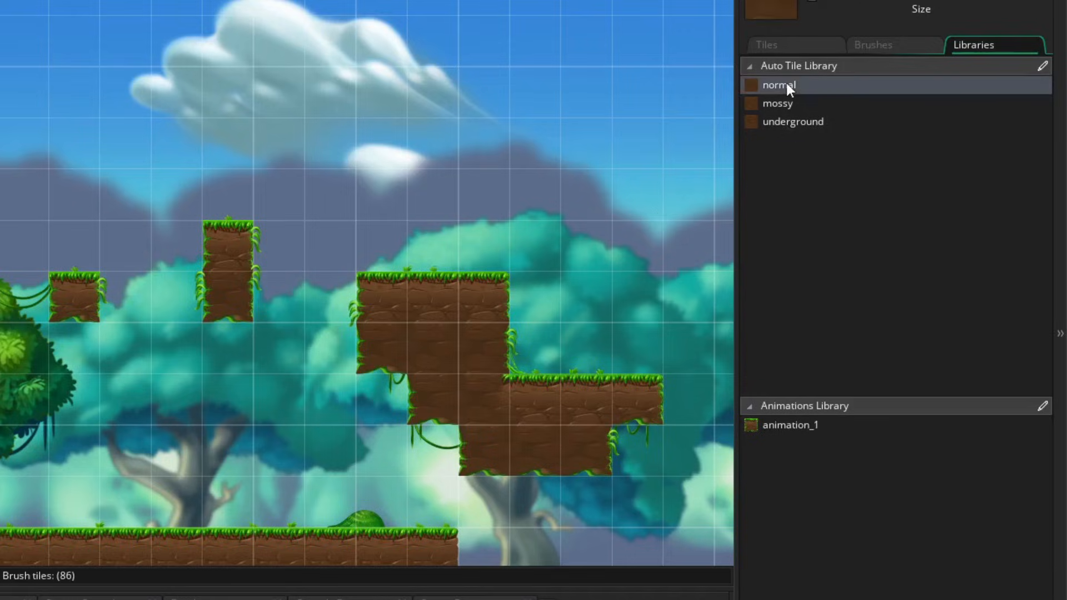
{"action": "mouse_move", "coordinate": [993, 91]}
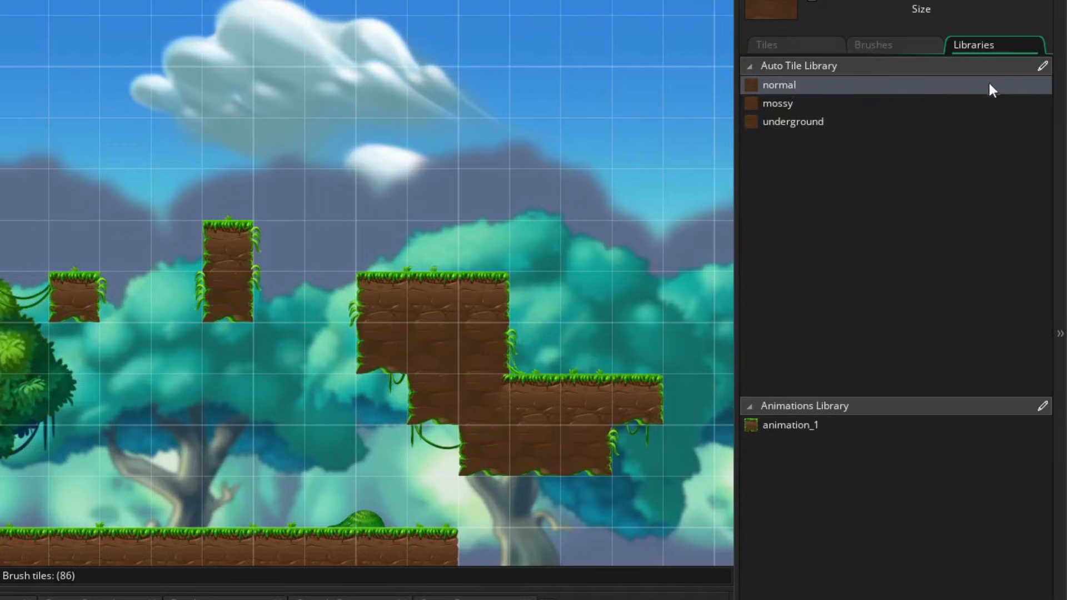
{"action": "mouse_move", "coordinate": [1043, 65]}
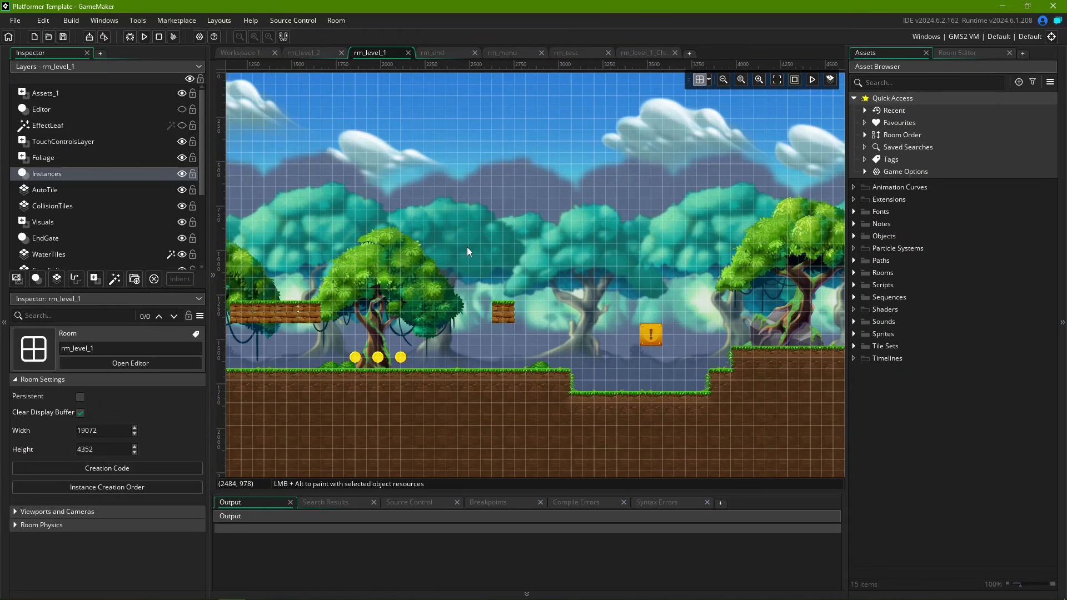
Step: Set up autotiling for autotile_1 and paint a grassy dirt tile in the sky
{"action": "left_click", "coordinate": [45, 189]}
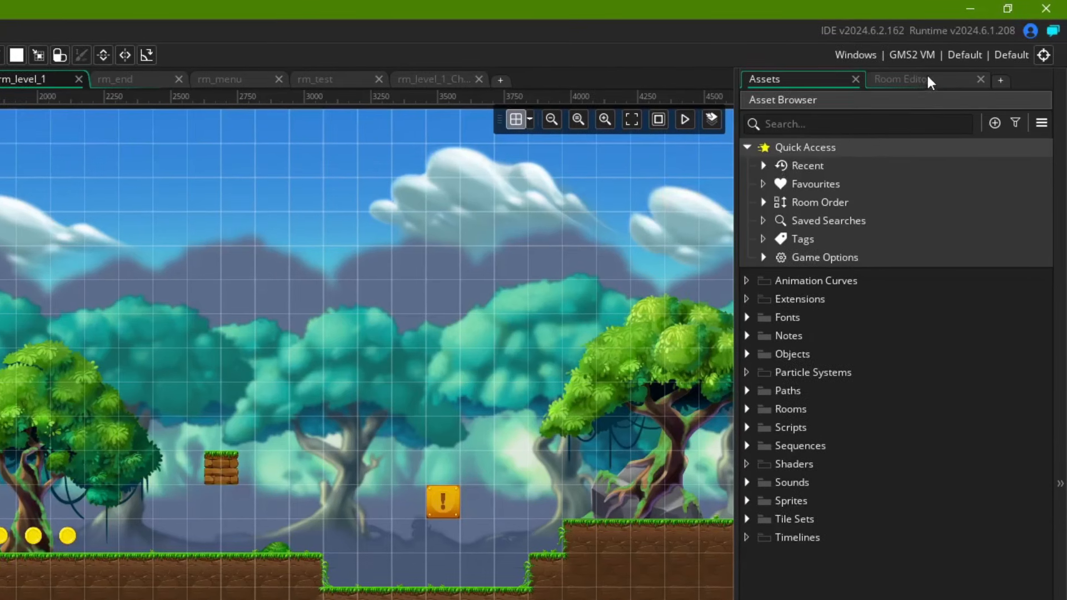
{"action": "left_click", "coordinate": [901, 79]}
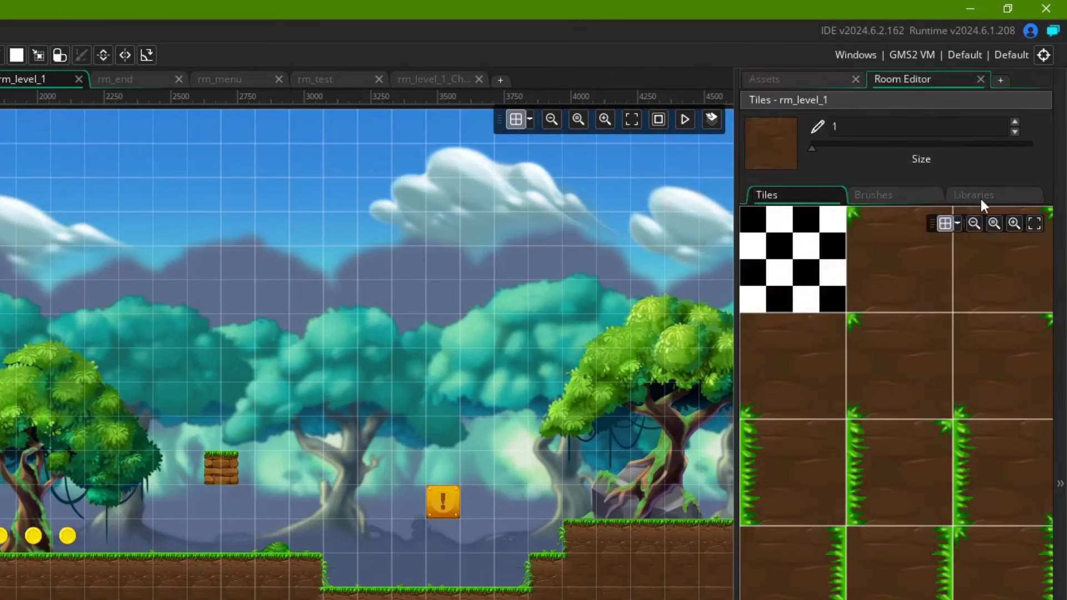
{"action": "left_click", "coordinate": [972, 195]}
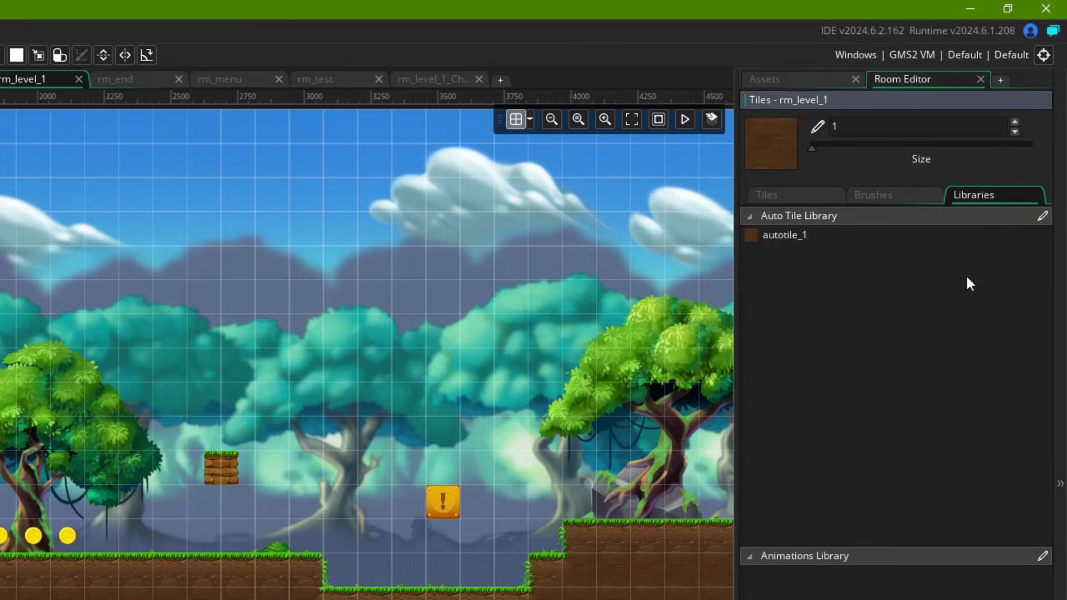
{"action": "mouse_move", "coordinate": [1045, 215]}
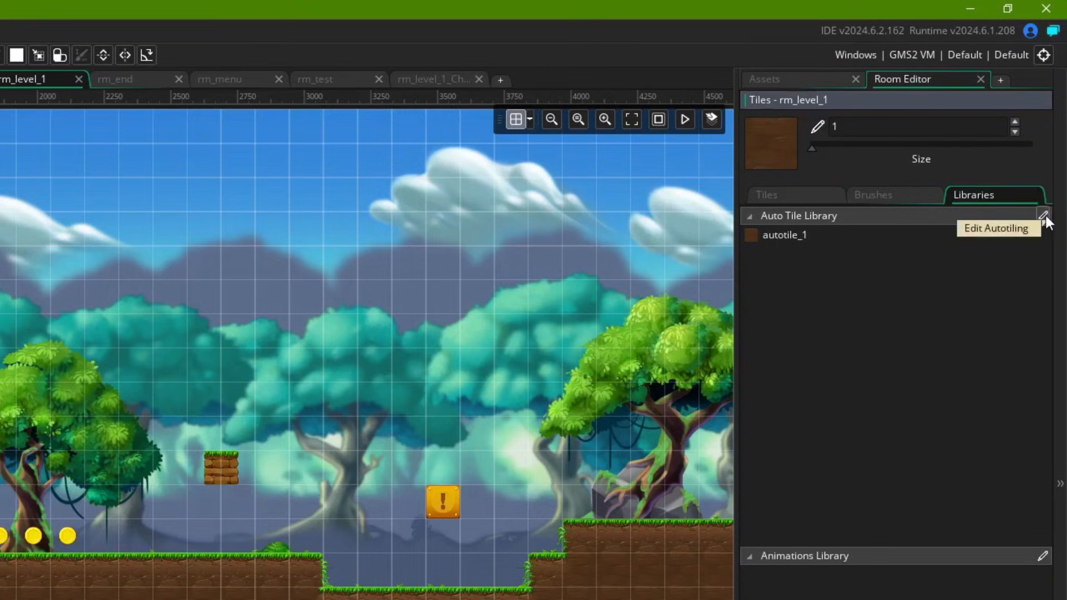
{"action": "left_click", "coordinate": [1042, 215]}
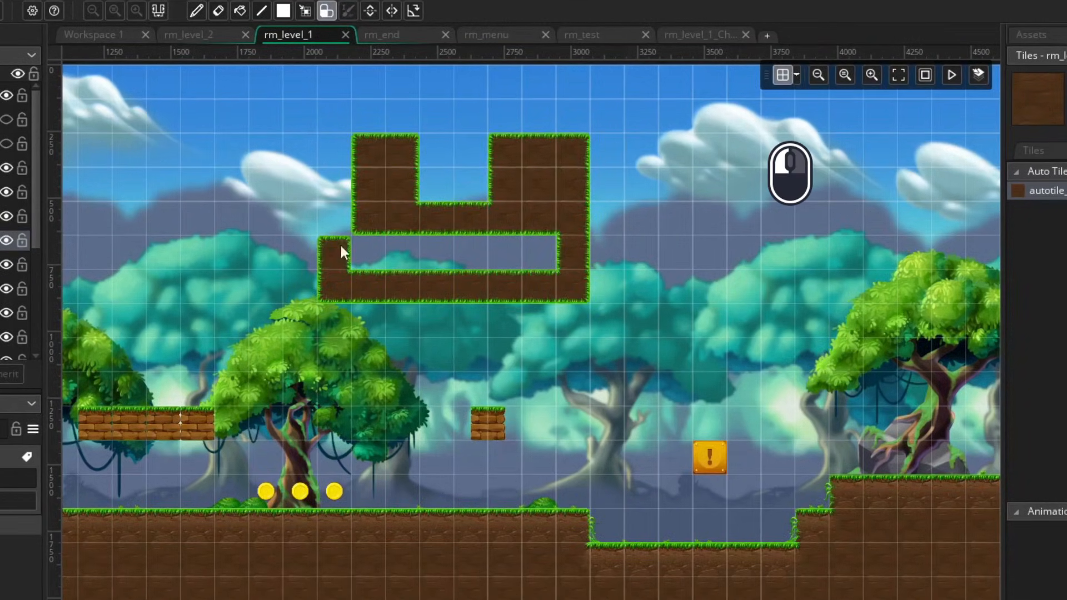
{"action": "left_click", "coordinate": [343, 251]}
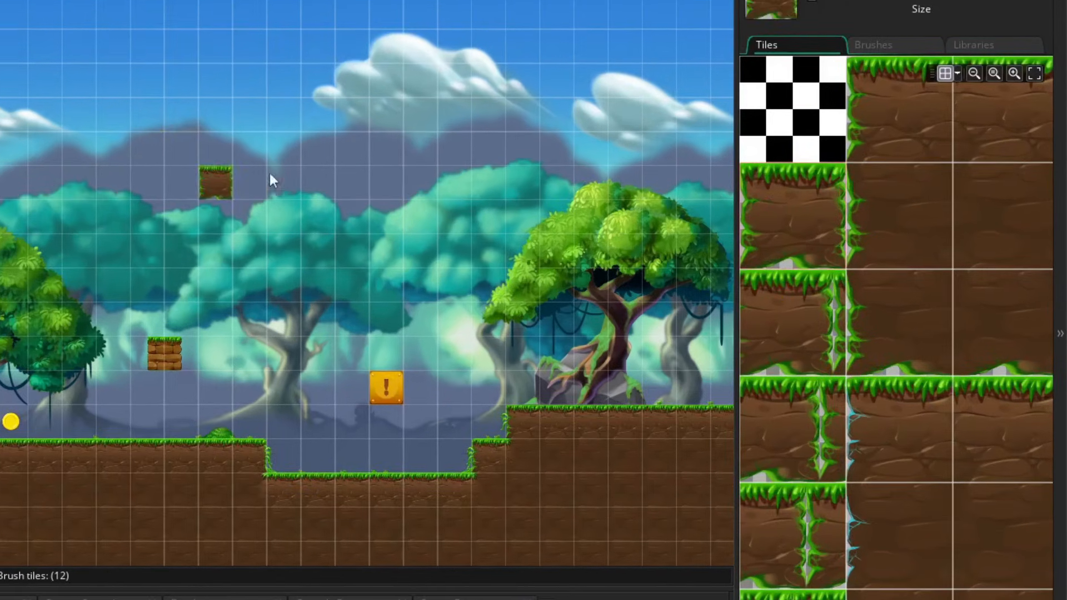
Step: Paint a large grass-topped dirt block across the sky with the Pen tool (D)
{"action": "left_click_drag", "start_coordinate": [215, 184], "coordinate": [318, 148]}
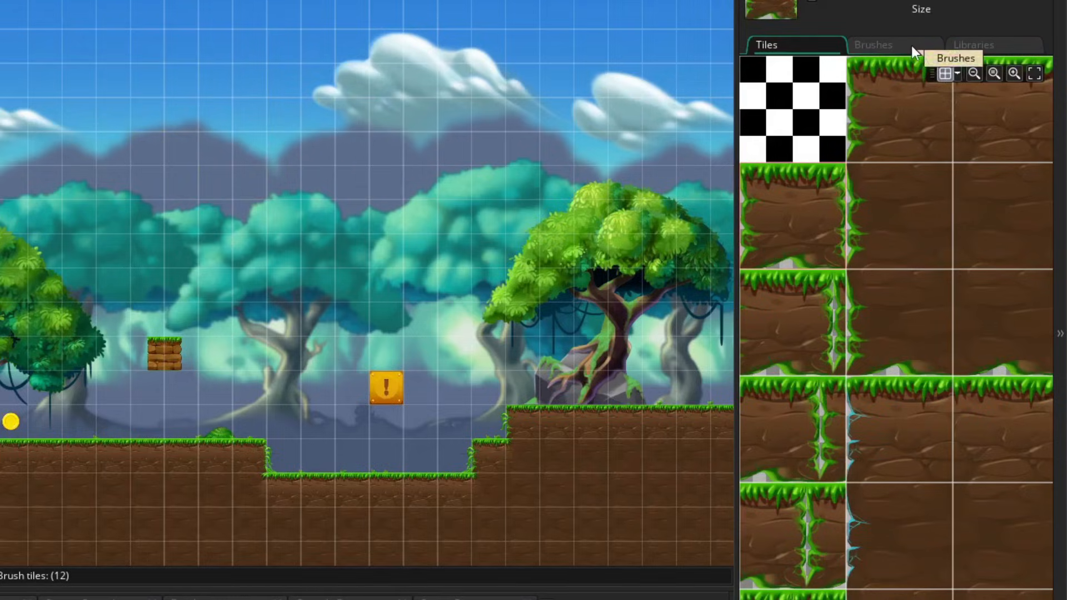
{"action": "left_click", "coordinate": [873, 45]}
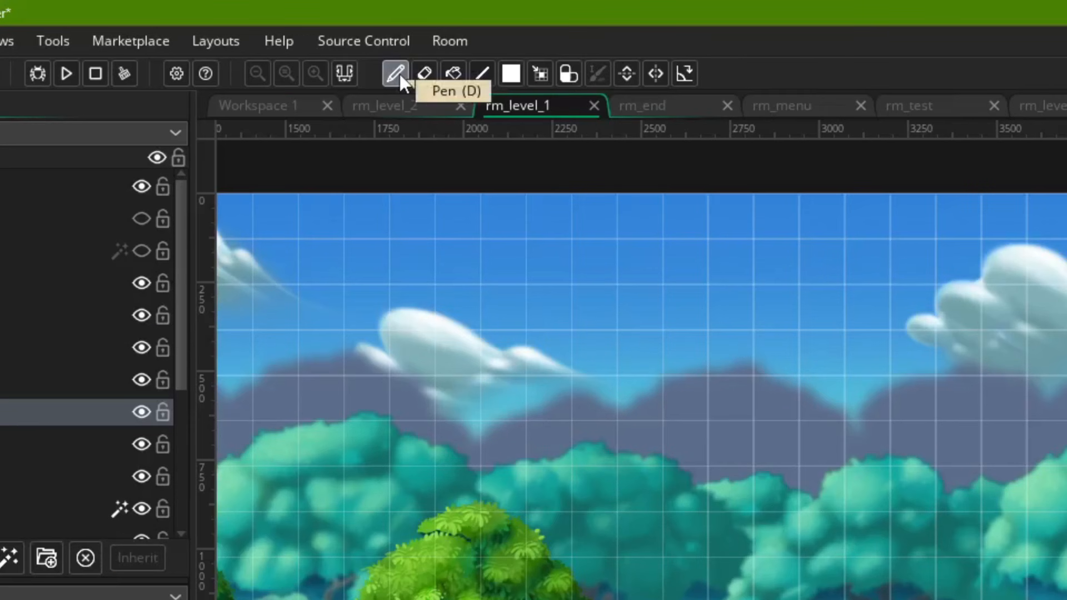
{"action": "key", "text": "d"}
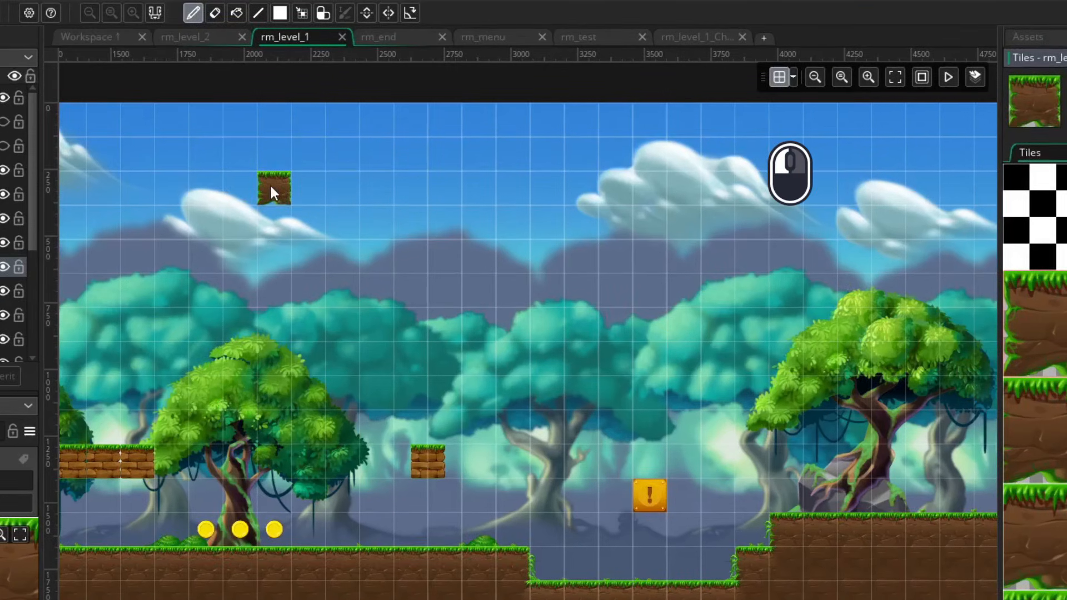
{"action": "left_click_drag", "start_coordinate": [272, 190], "coordinate": [650, 333]}
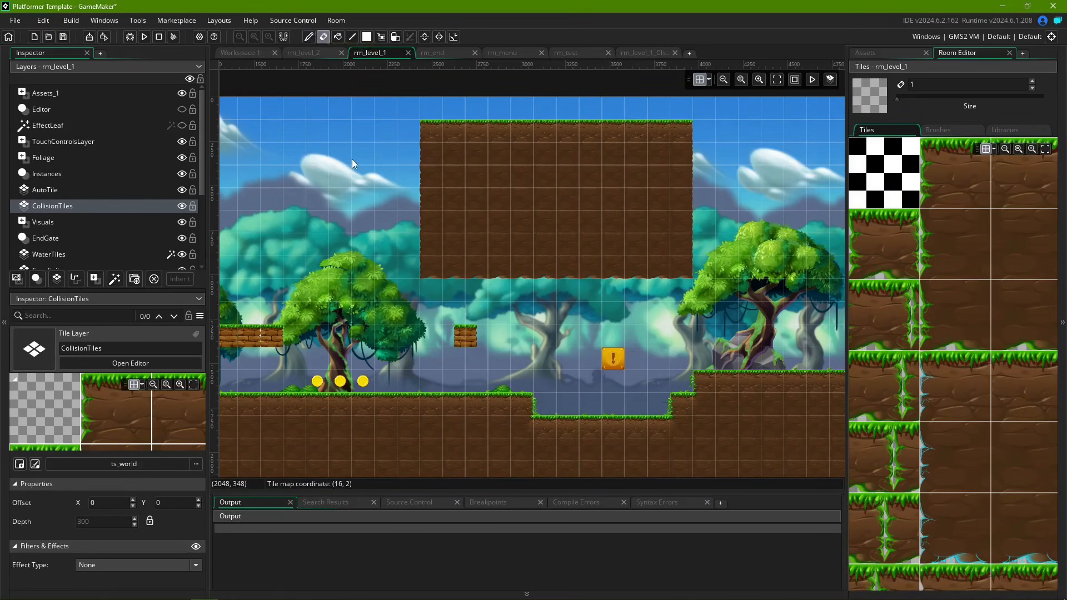
{"action": "mouse_move", "coordinate": [396, 166]}
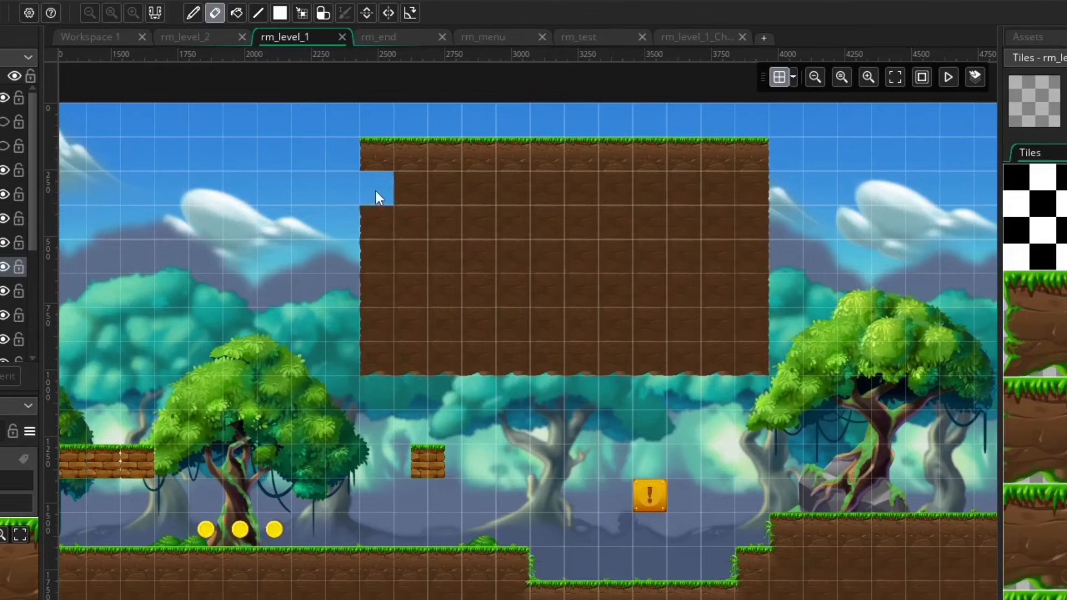
Step: Erase tiles from the big ground block and add a tile inside the outlined diamond
{"action": "left_click_drag", "start_coordinate": [377, 197], "coordinate": [715, 304]}
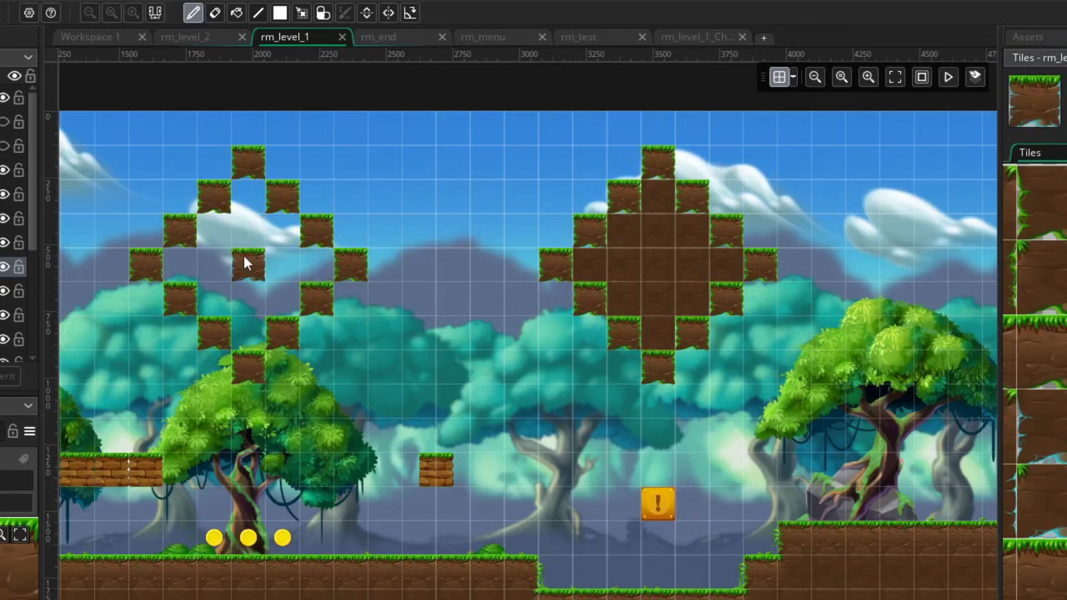
{"action": "left_click", "coordinate": [236, 13]}
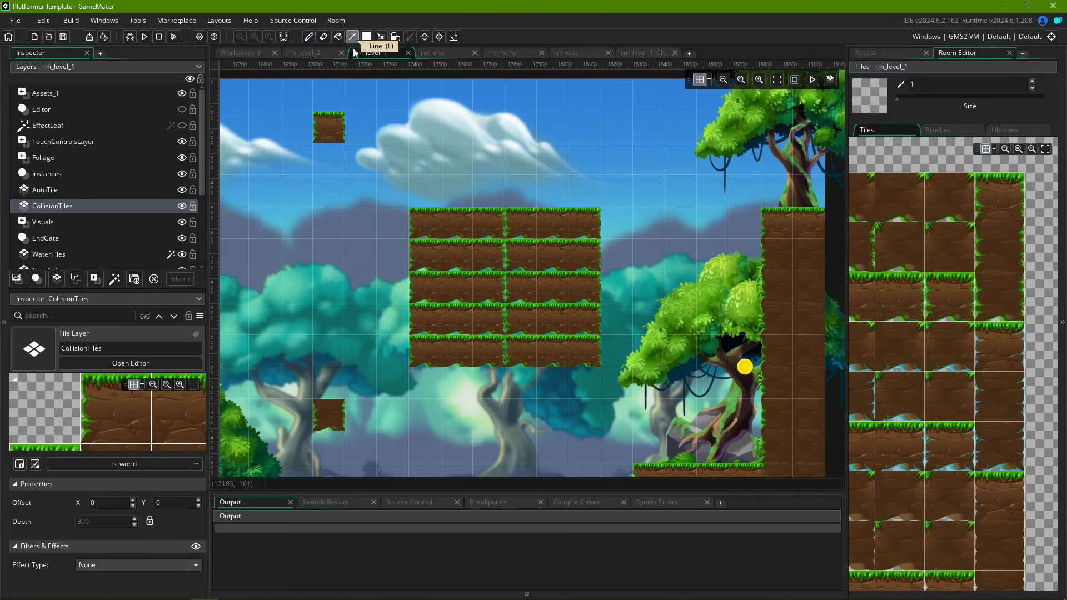
Step: Draw a tall vertical column of ground tiles with the Line tool and fix a bottom-row tile
{"action": "left_click", "coordinate": [486, 187]}
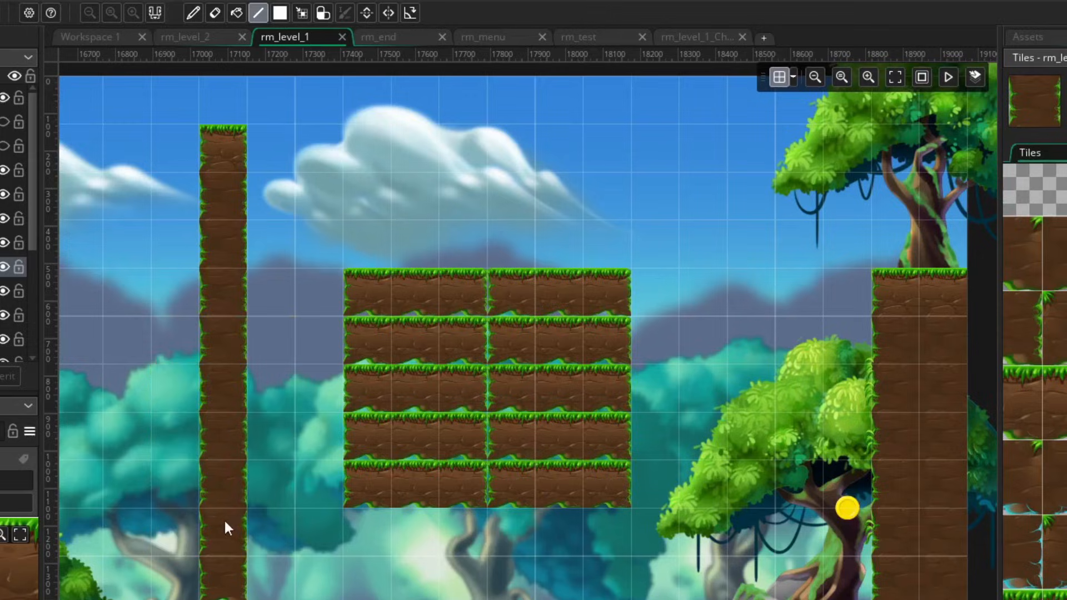
{"action": "left_click", "coordinate": [318, 531]}
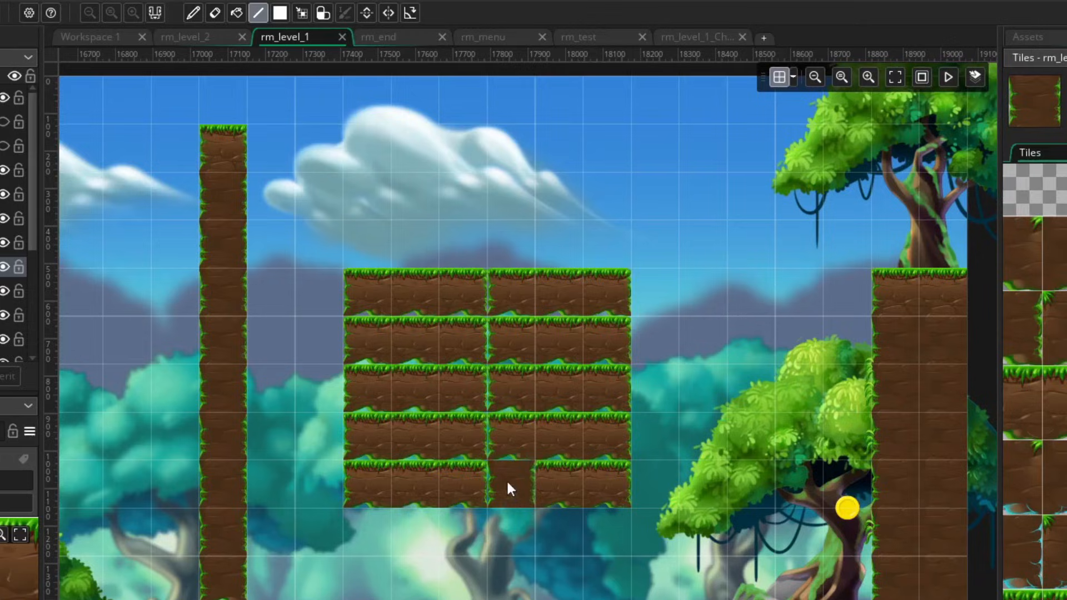
{"action": "left_click", "coordinate": [544, 479]}
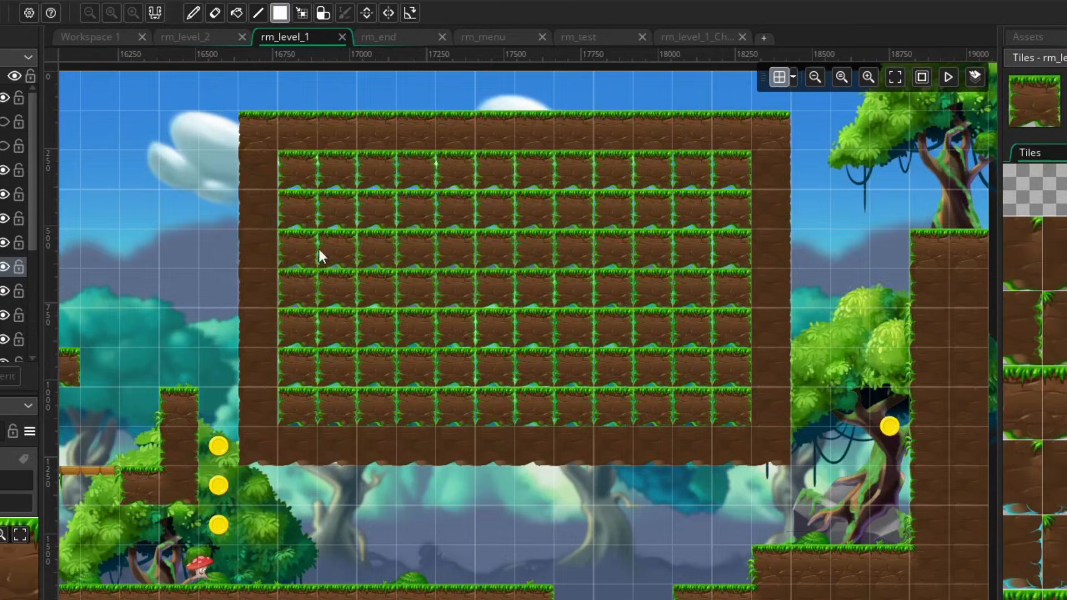
Step: Fill a large rectangle with ground tiles, then erase its middle to leave a frame
{"action": "left_click", "coordinate": [342, 211]}
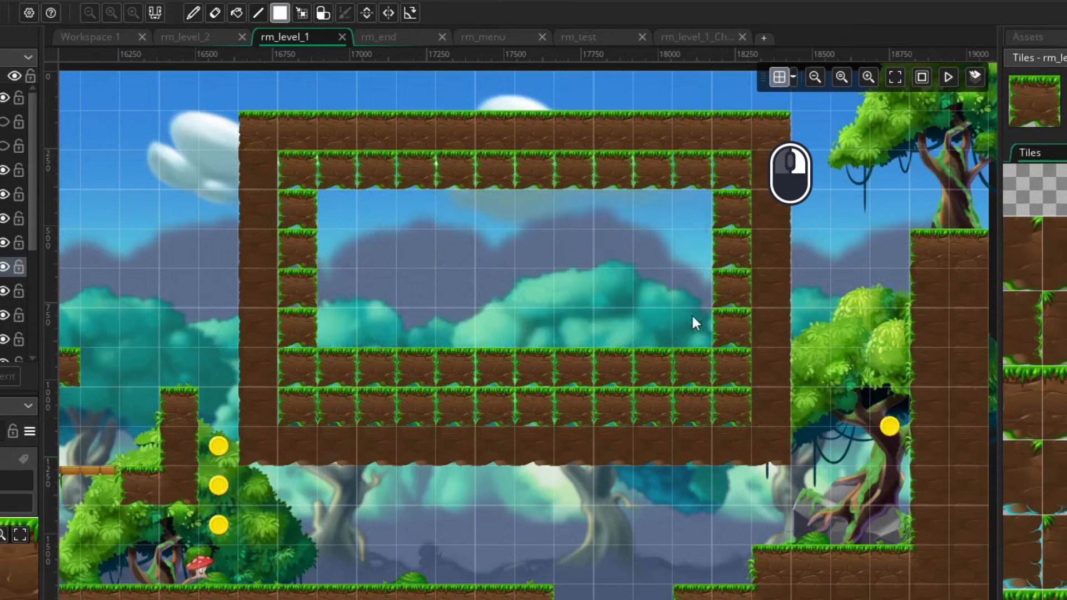
{"action": "left_click", "coordinate": [636, 320]}
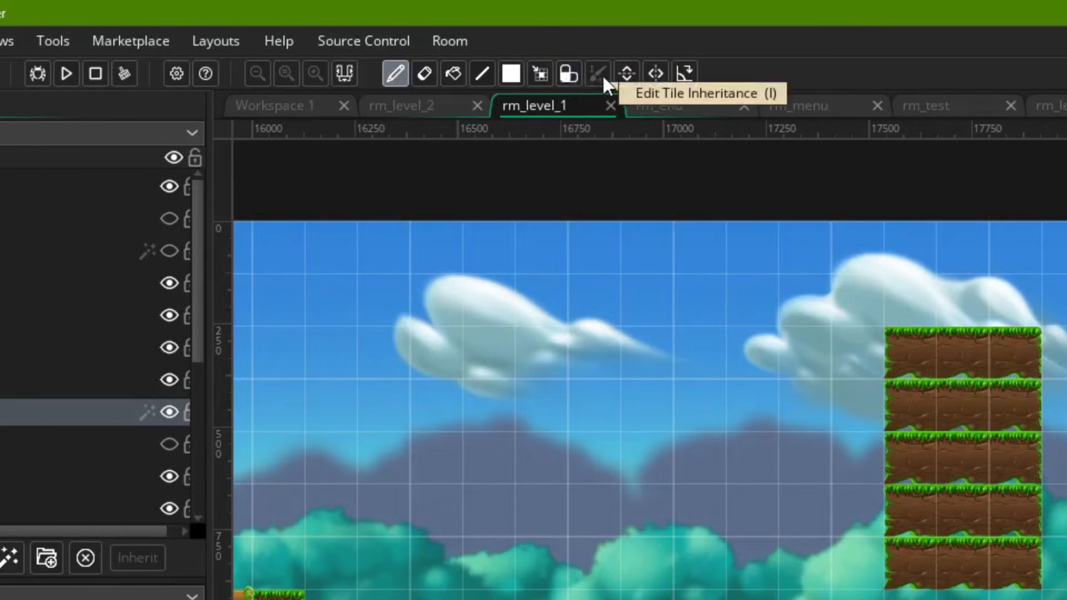
Step: Edit tile inheritance to pick child layer Tiles_1 (ts_purple) and paint a column of purple tiles
{"action": "key", "text": "i"}
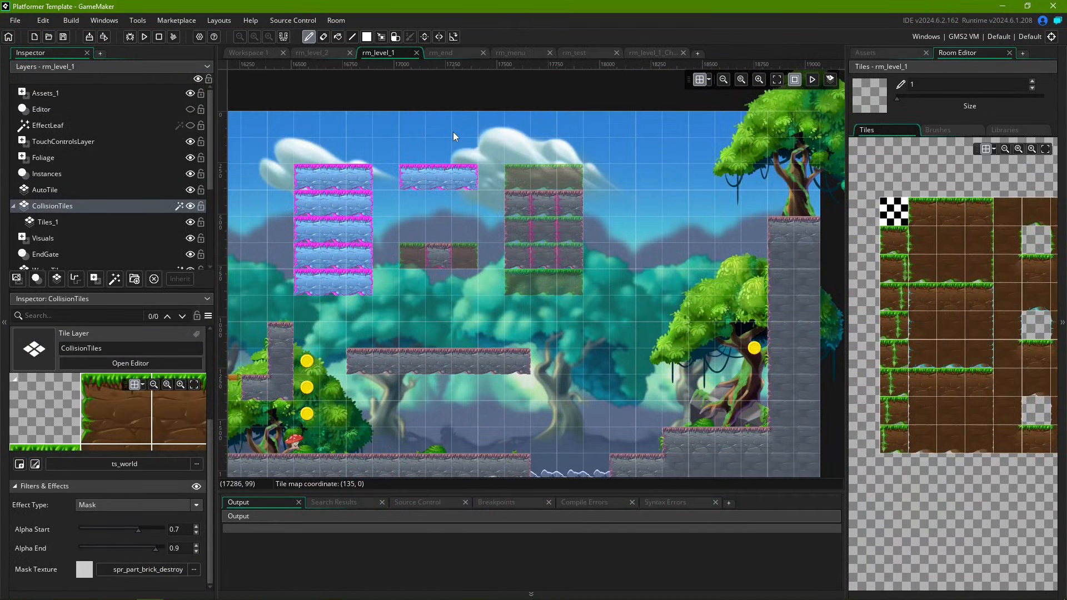
{"action": "left_click", "coordinate": [48, 222]}
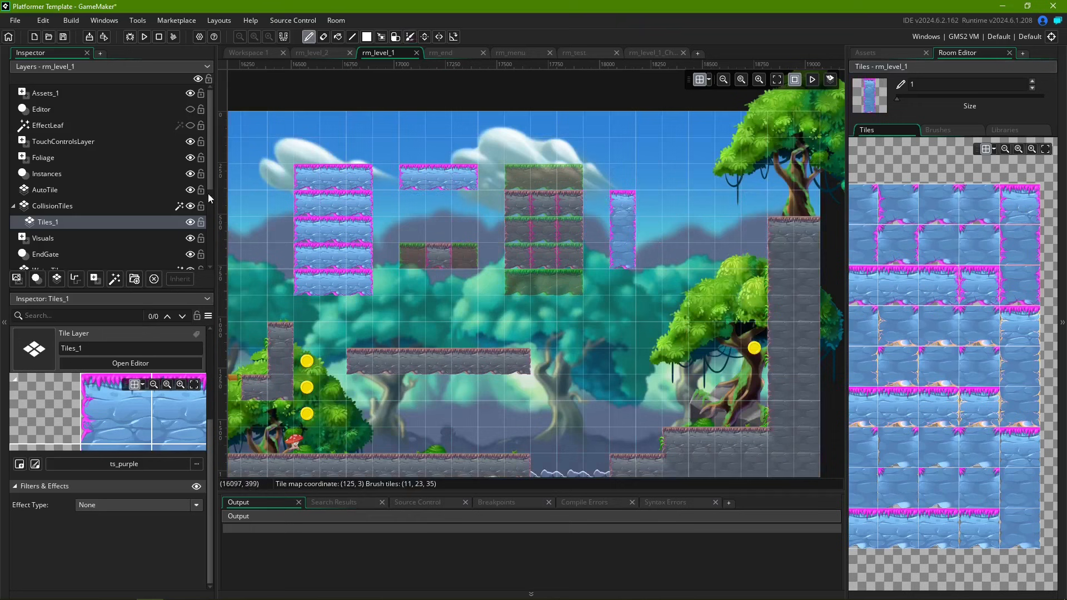
{"action": "left_click", "coordinate": [776, 79]}
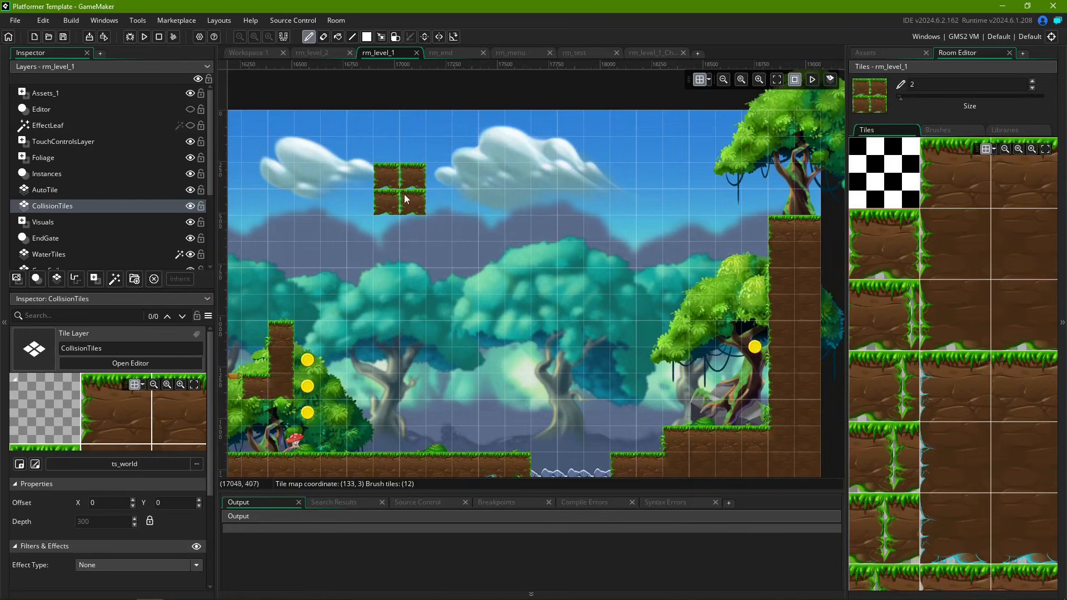
Step: Paint a zigzag band of size-2 ground tiles across the sky with the Pen
{"action": "left_click_drag", "start_coordinate": [422, 191], "coordinate": [524, 191]}
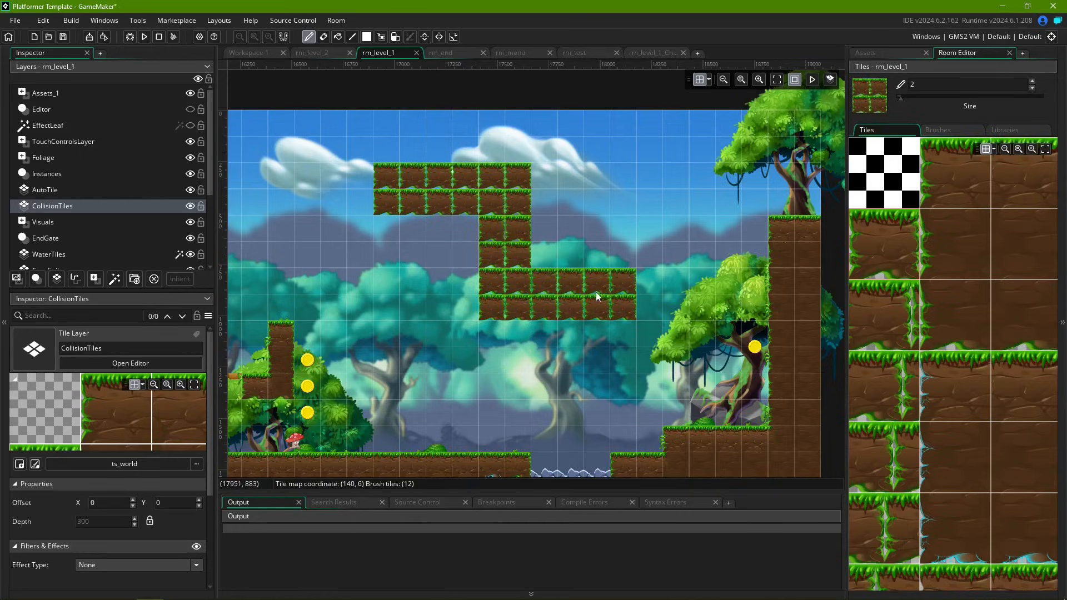
{"action": "left_click", "coordinate": [582, 262]}
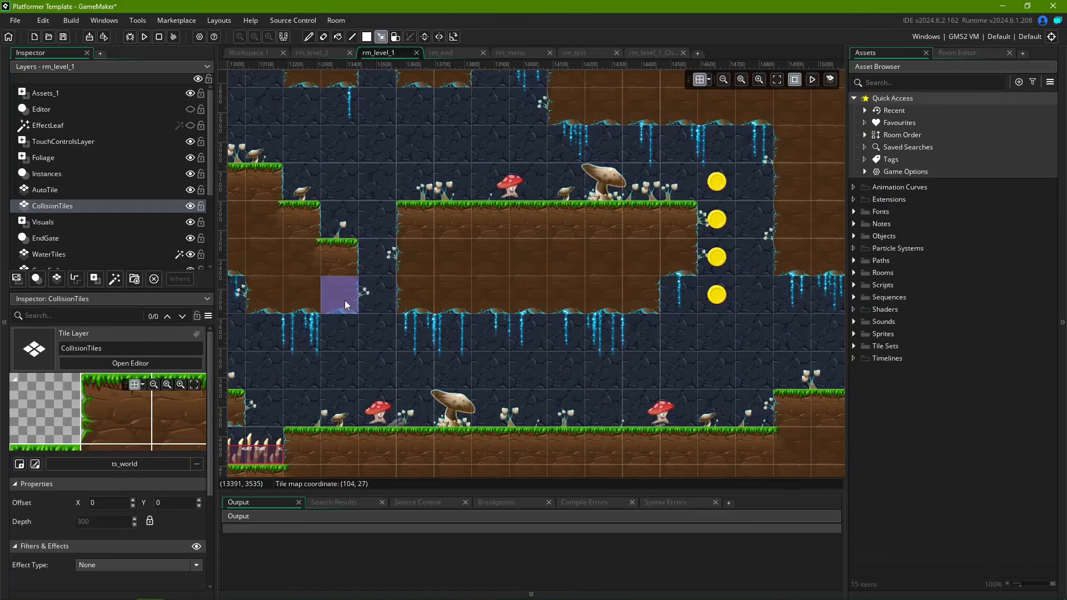
Step: Copy the selection and pick a ground tile from the tileset for the cave area
{"action": "key", "text": "ctrl+c"}
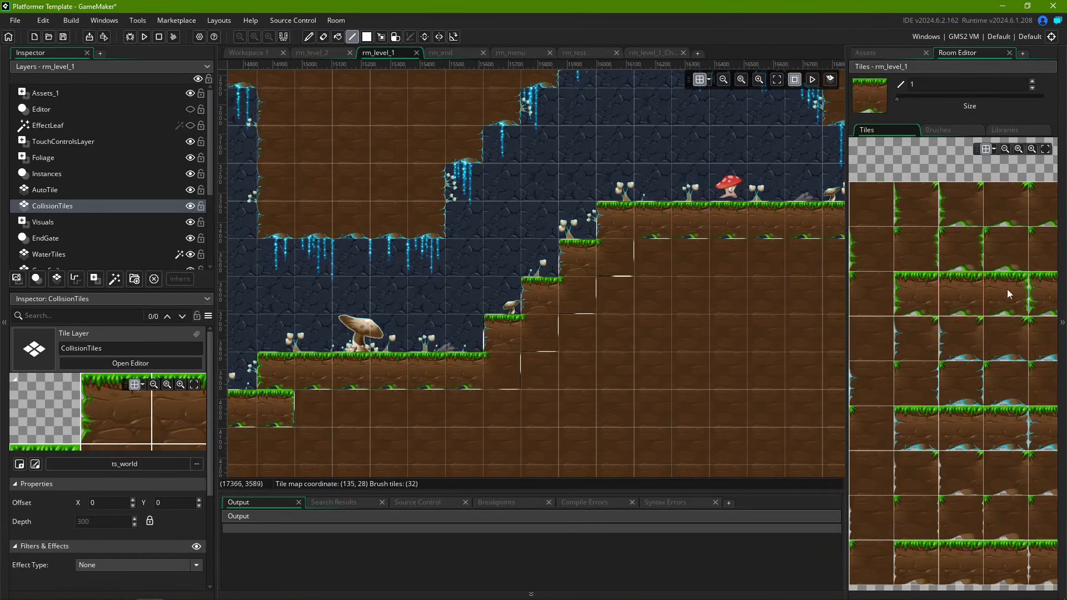
{"action": "left_click", "coordinate": [495, 381]}
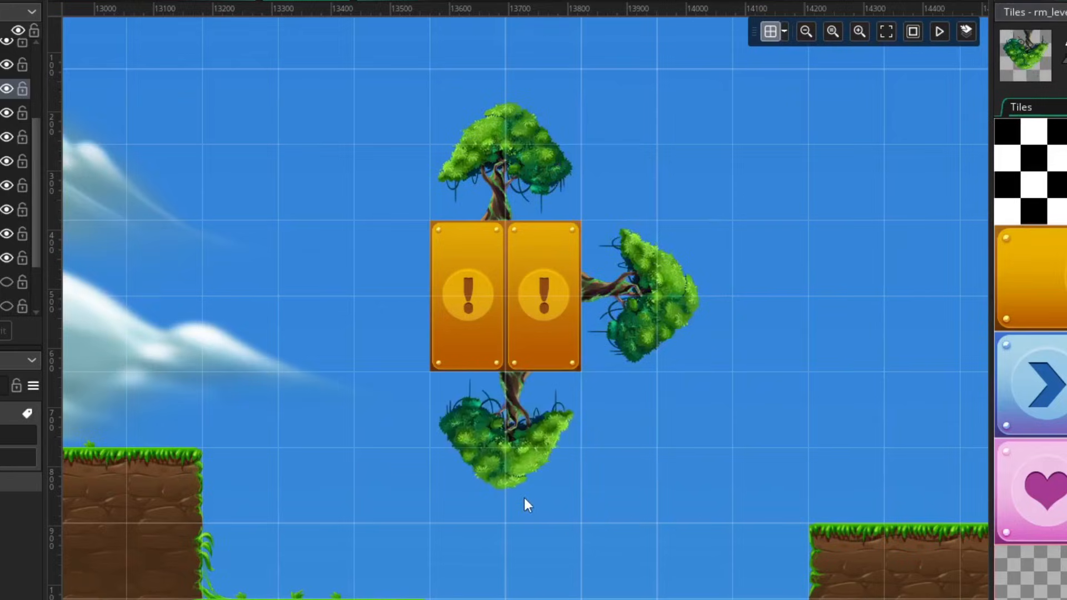
Step: Place a tree tile, two question-mark blocks and the blue arrow block, rotating the brush with Z
{"action": "left_click", "coordinate": [367, 313]}
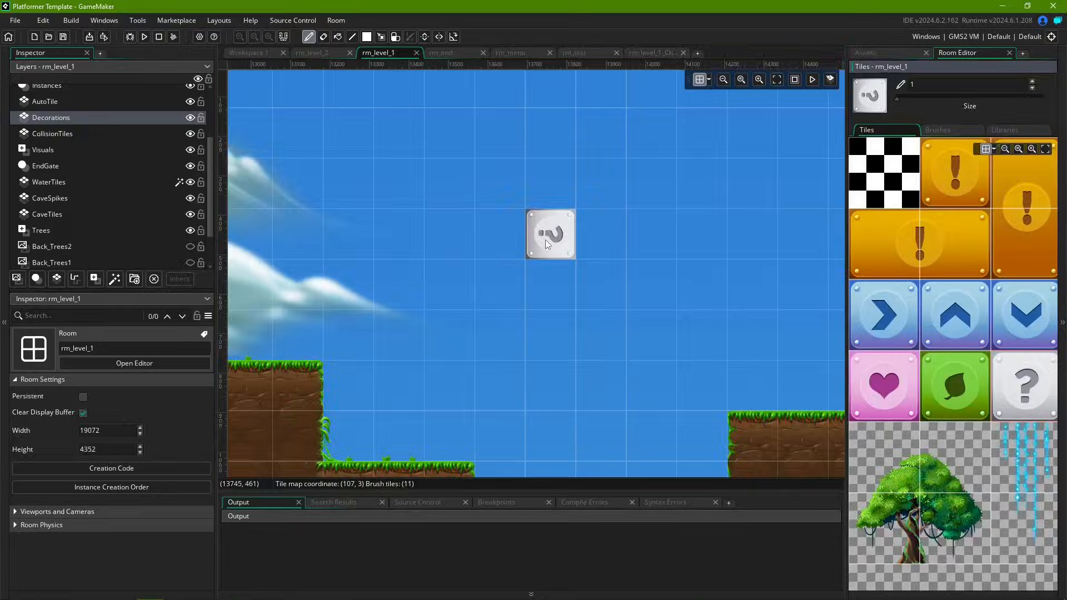
{"action": "left_click", "coordinate": [1024, 385]}
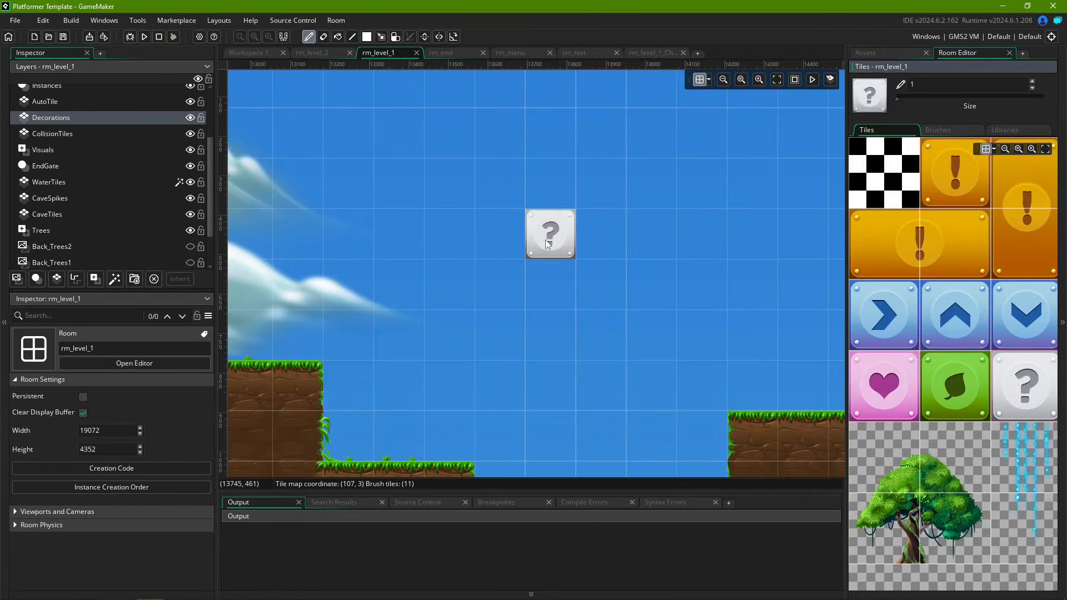
{"action": "left_click", "coordinate": [52, 133]}
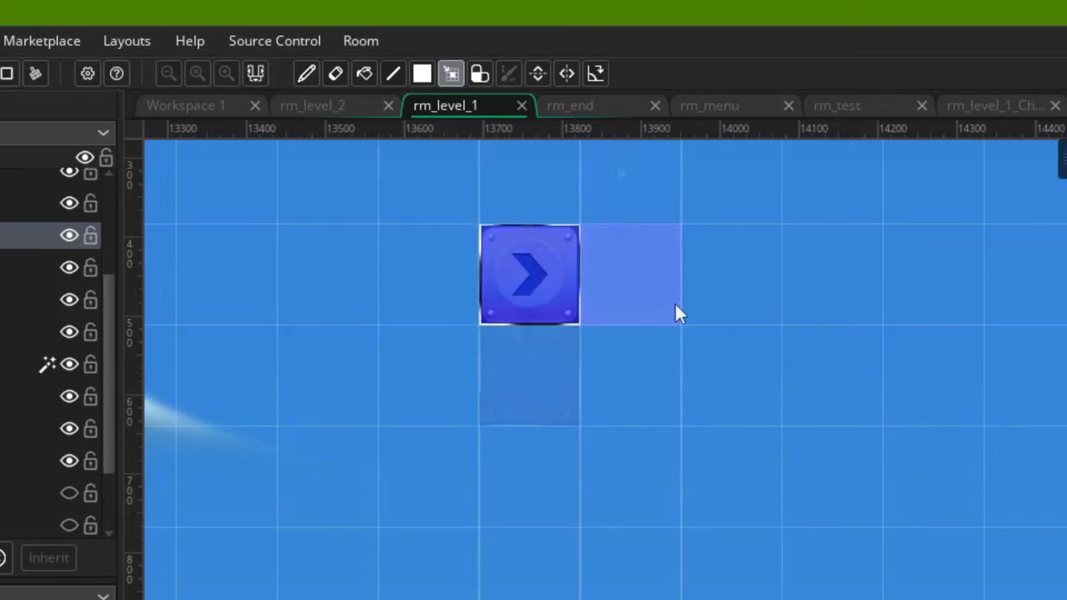
{"action": "left_click", "coordinate": [595, 73]}
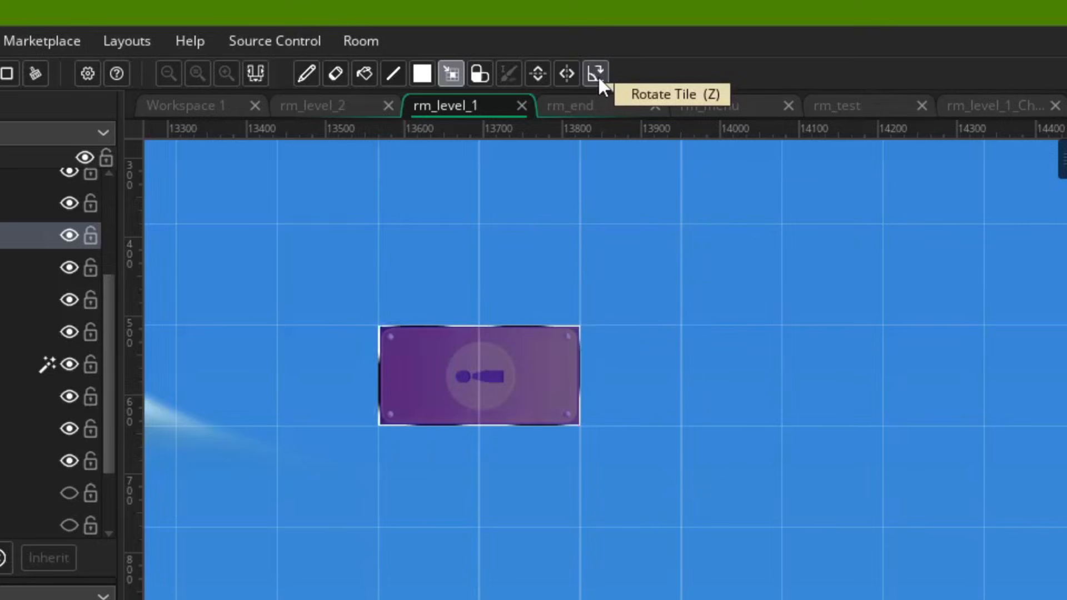
{"action": "key", "text": "z"}
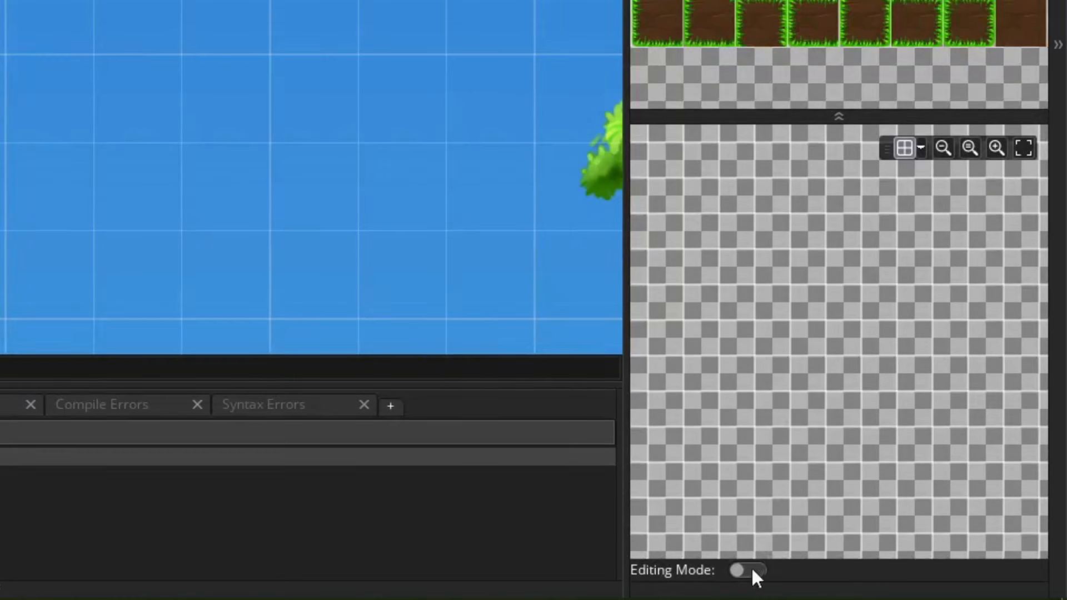
Step: Draw the grass brush patterns in editing mode, then pick the H brush and stamp it
{"action": "left_click", "coordinate": [747, 570]}
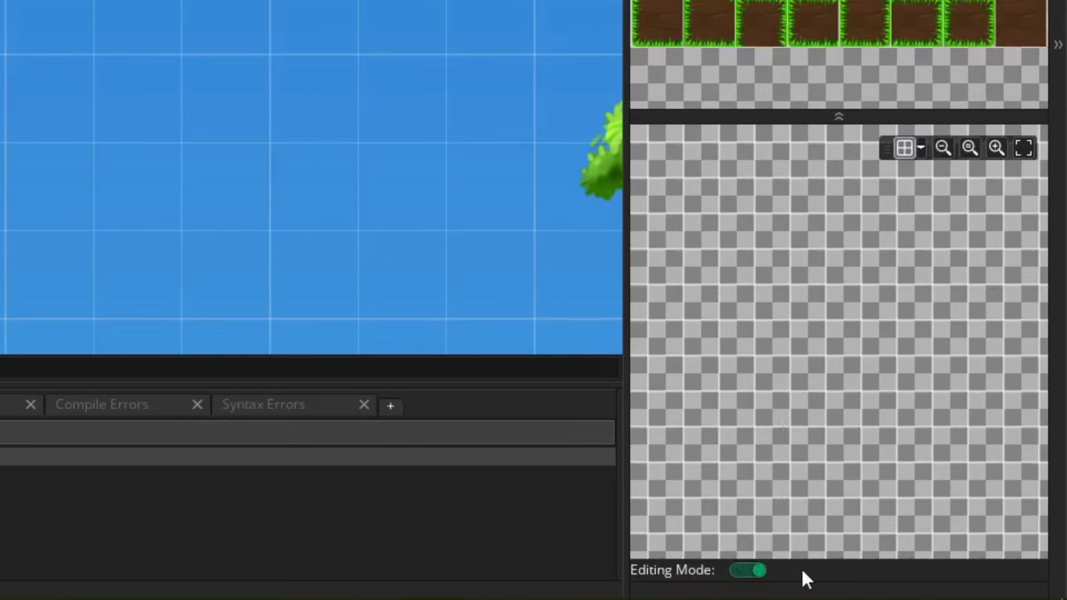
{"action": "mouse_move", "coordinate": [835, 391]}
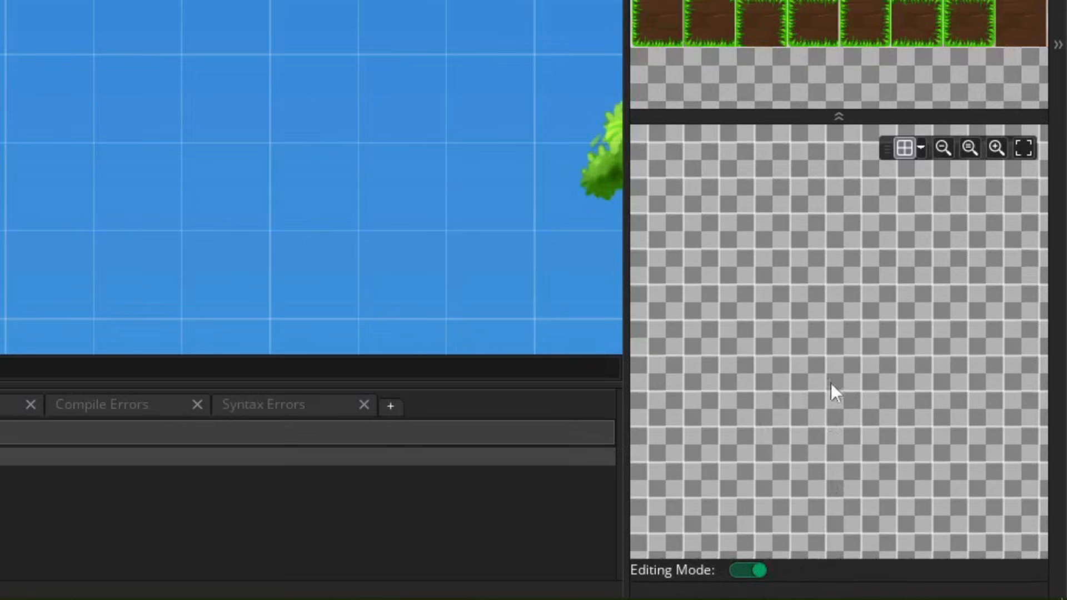
{"action": "mouse_move", "coordinate": [821, 351]}
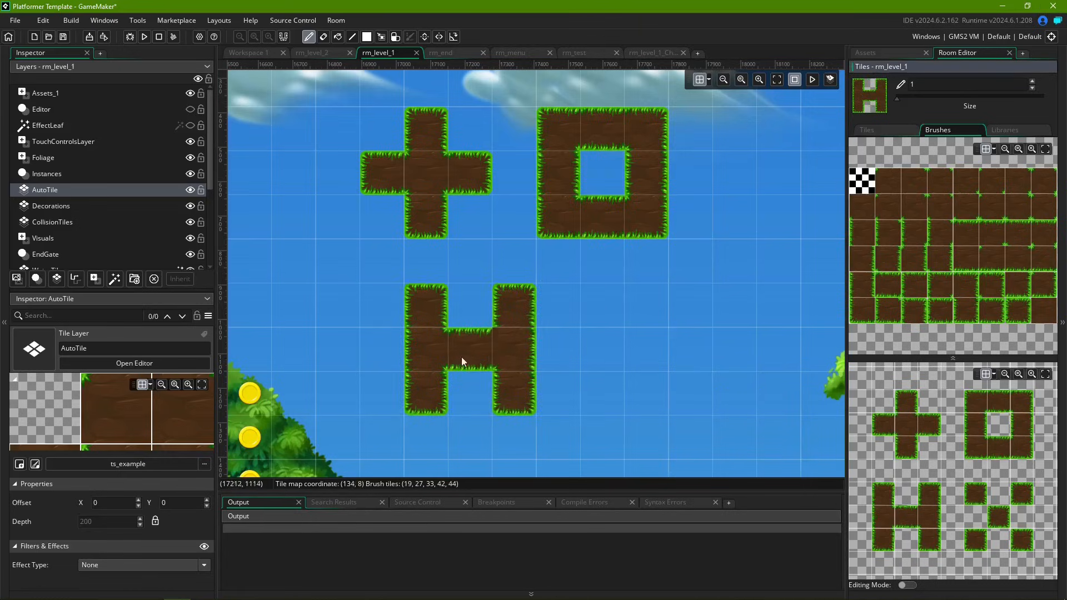
{"action": "left_click", "coordinate": [602, 350]}
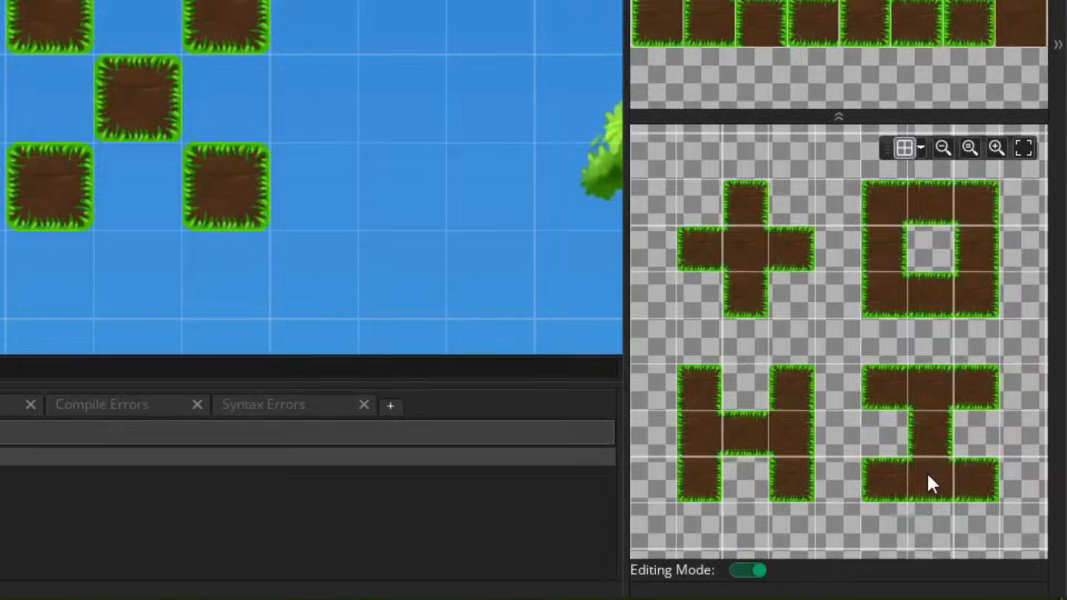
{"action": "left_click", "coordinate": [747, 570]}
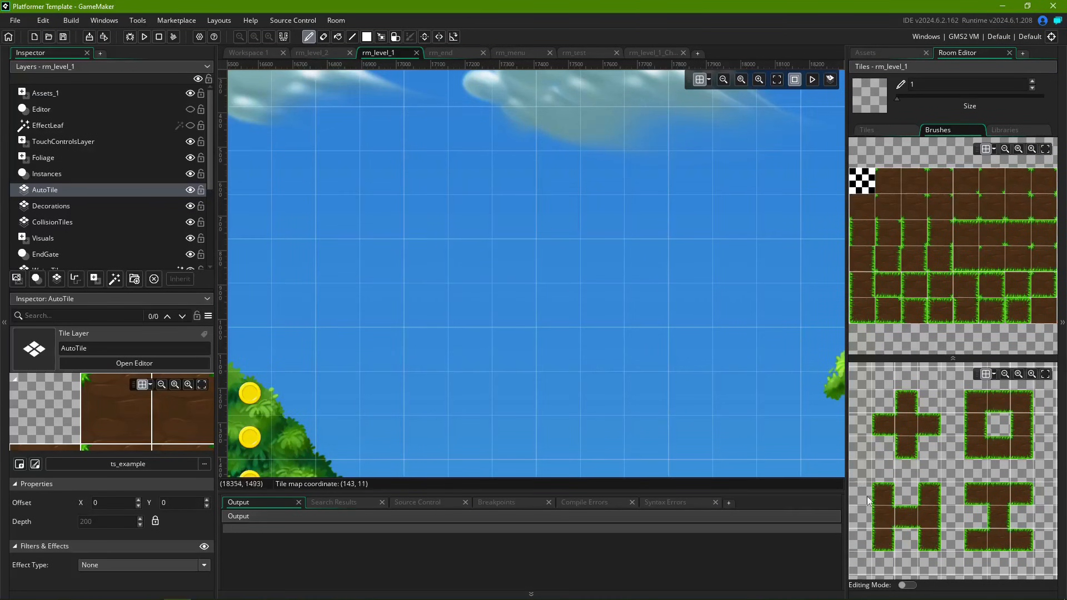
{"action": "left_click", "coordinate": [911, 519]}
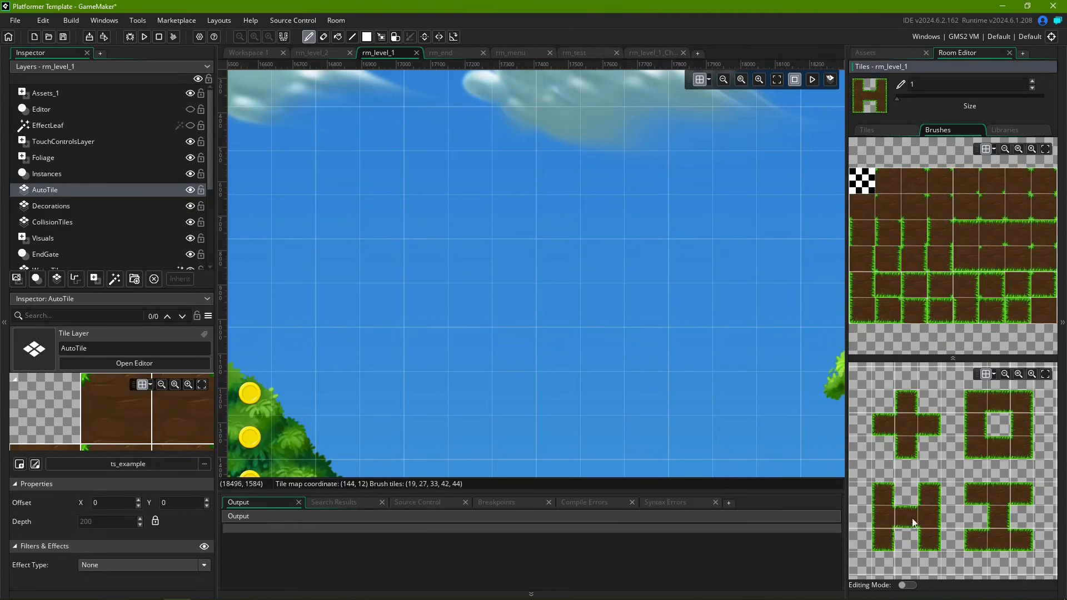
{"action": "left_click", "coordinate": [501, 243]}
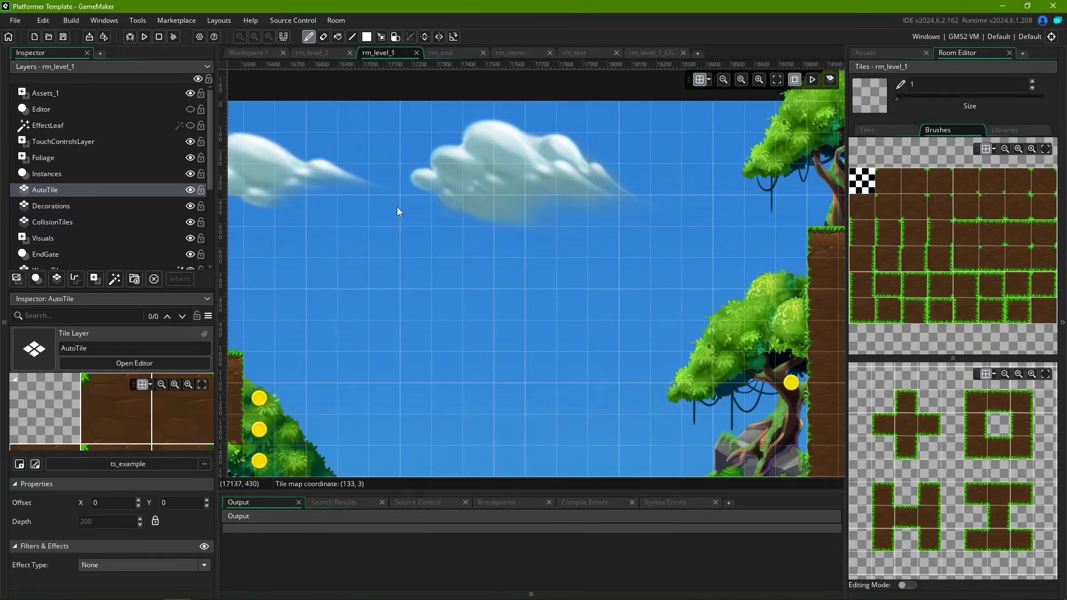
Step: Select the O-shaped brush pattern and stamp it into the sky of rm_level_1
{"action": "left_click", "coordinate": [997, 425]}
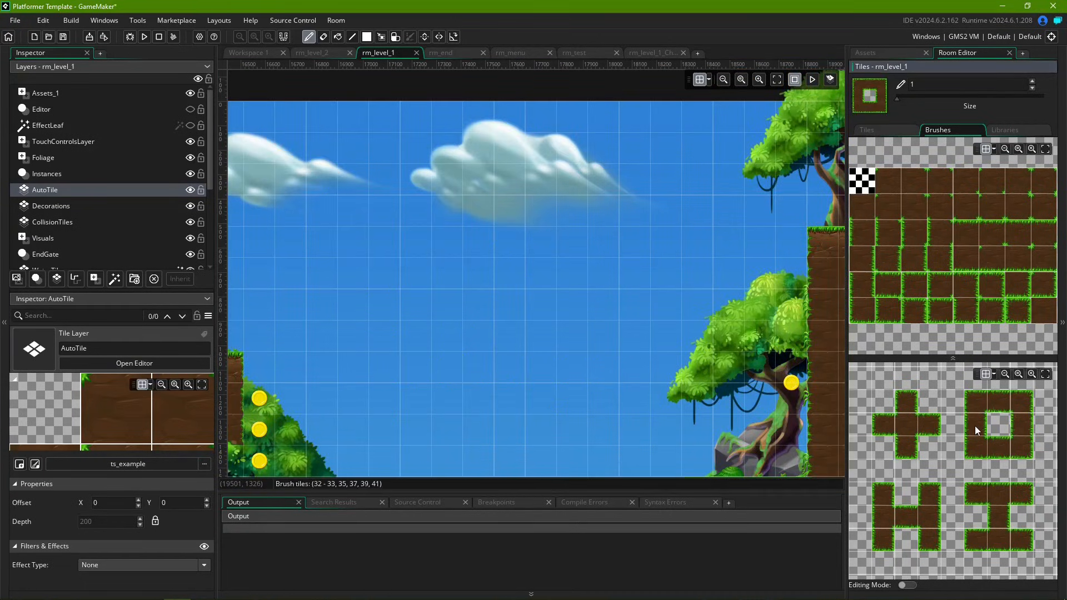
{"action": "left_click", "coordinate": [322, 179]}
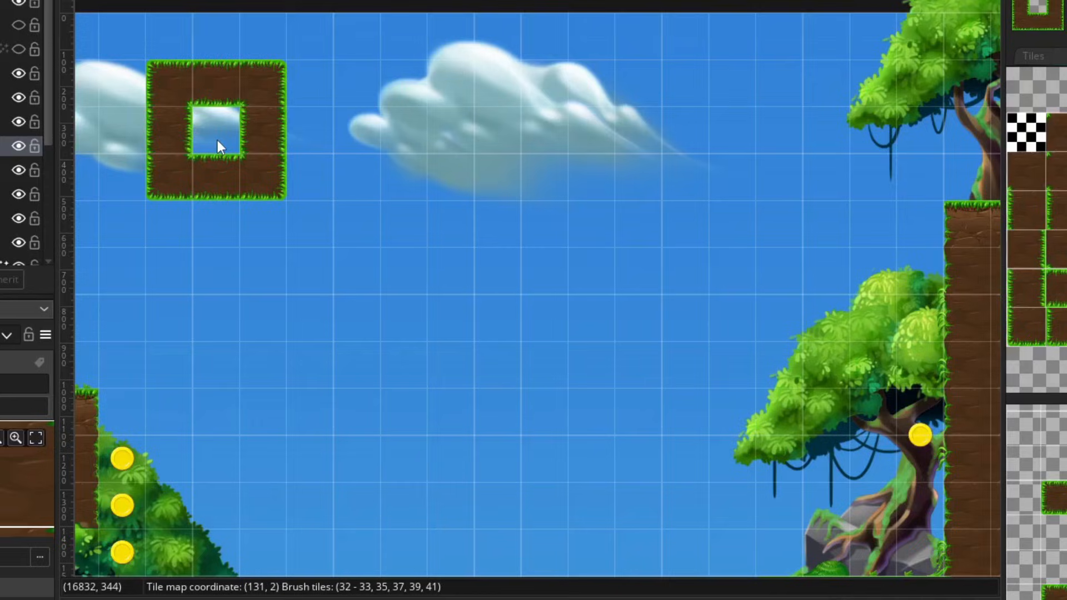
{"action": "left_click", "coordinate": [335, 143]}
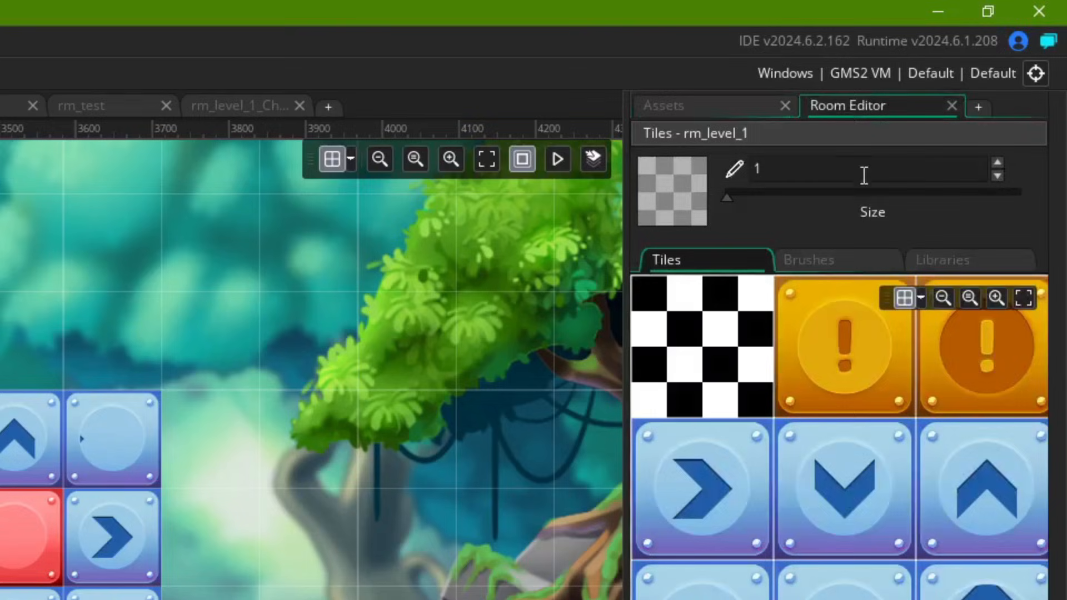
Step: Show the Animations Library and ts_anim Tile Animation editor, then return to rm_level_1
{"action": "left_click", "coordinate": [942, 259]}
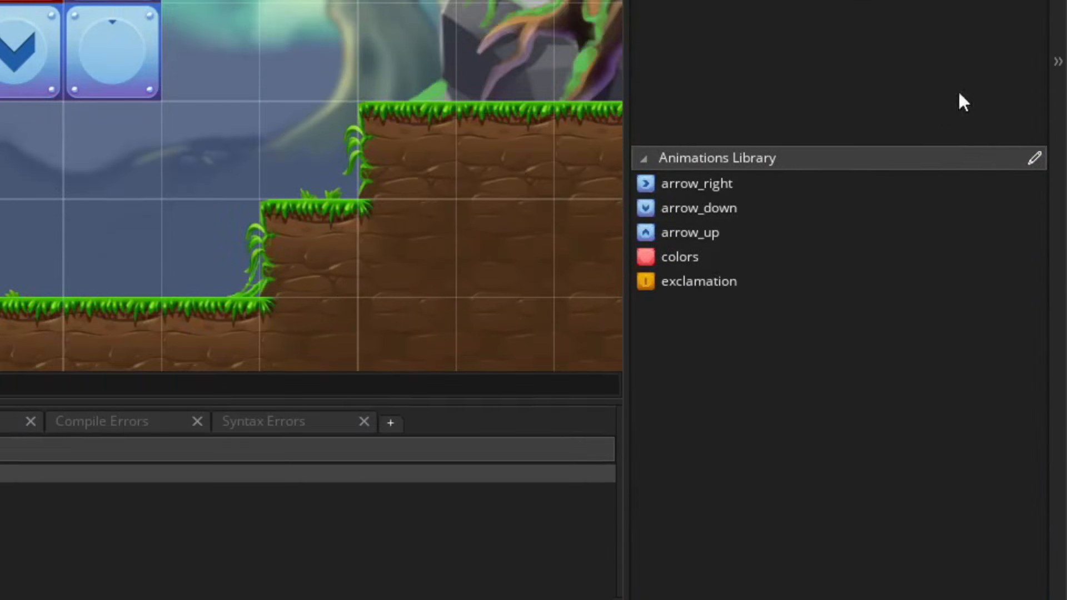
{"action": "mouse_move", "coordinate": [1035, 141]}
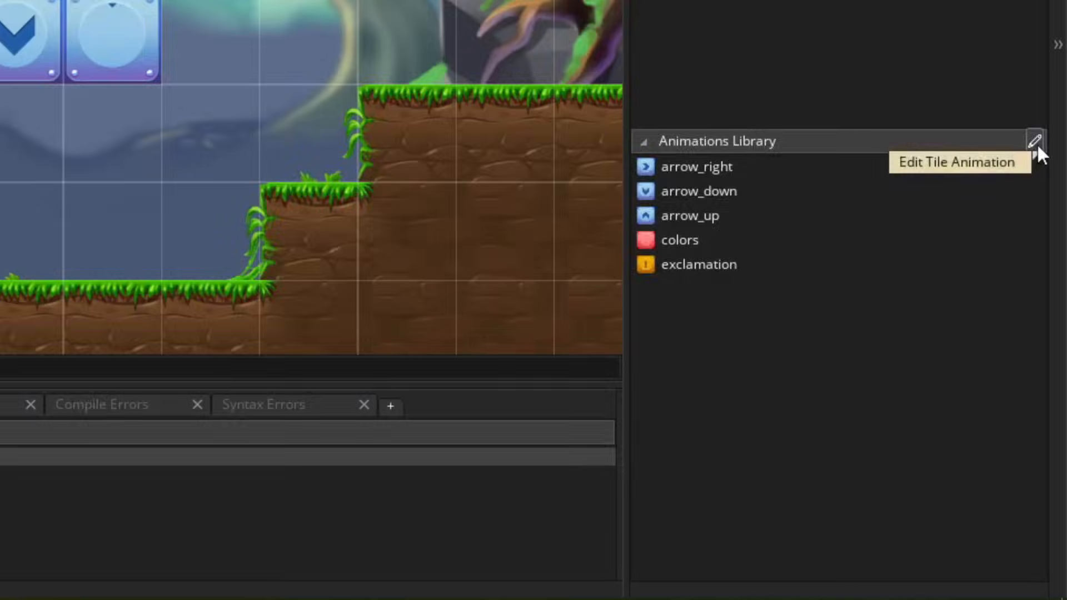
{"action": "left_click", "coordinate": [1033, 141]}
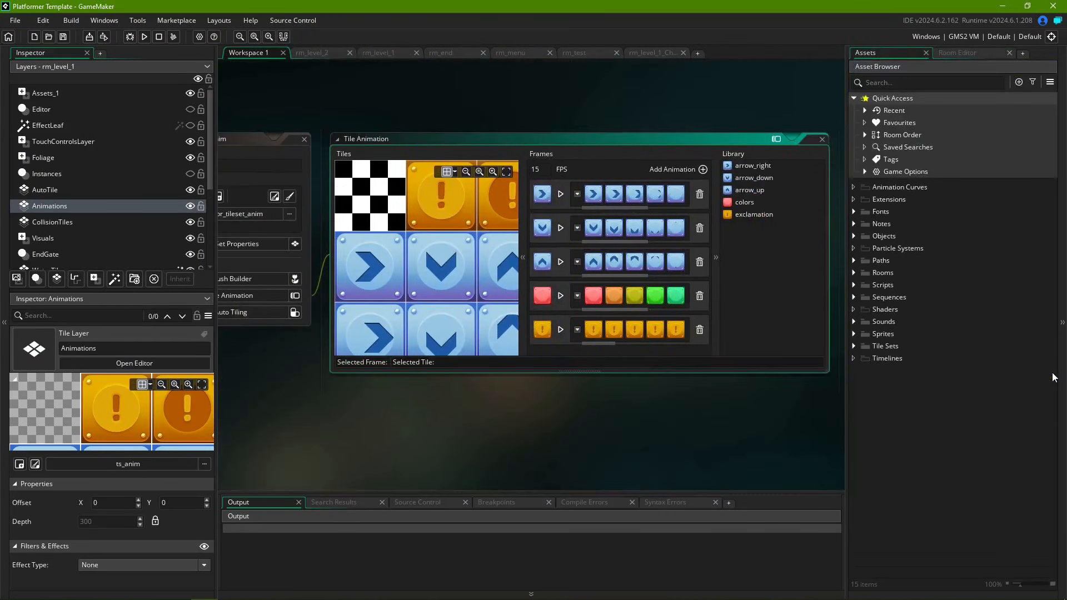
{"action": "mouse_move", "coordinate": [724, 319]}
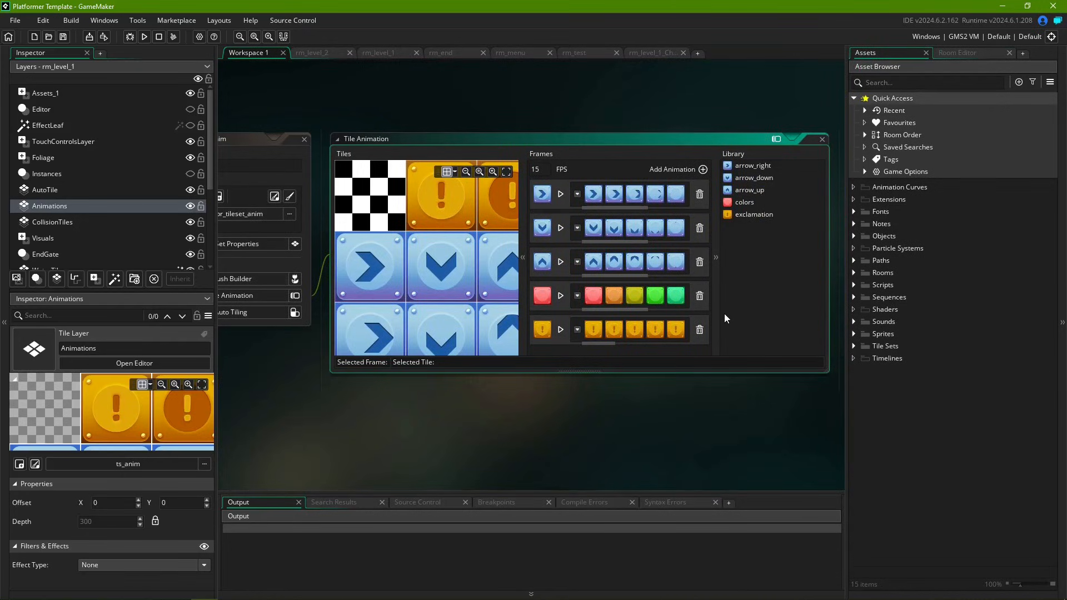
{"action": "left_click", "coordinate": [384, 52]}
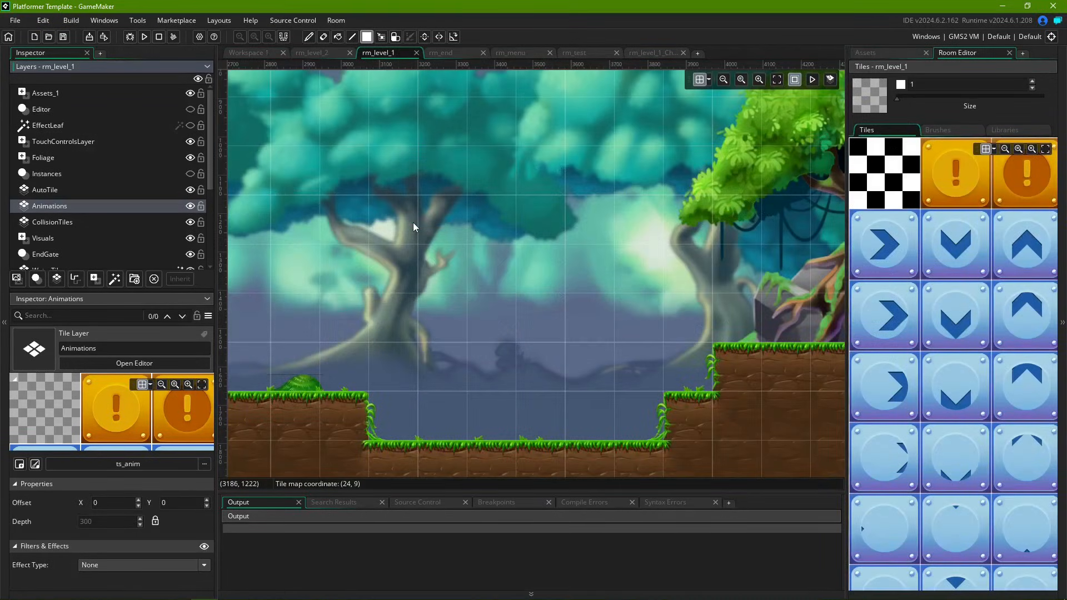
{"action": "mouse_move", "coordinate": [507, 220]}
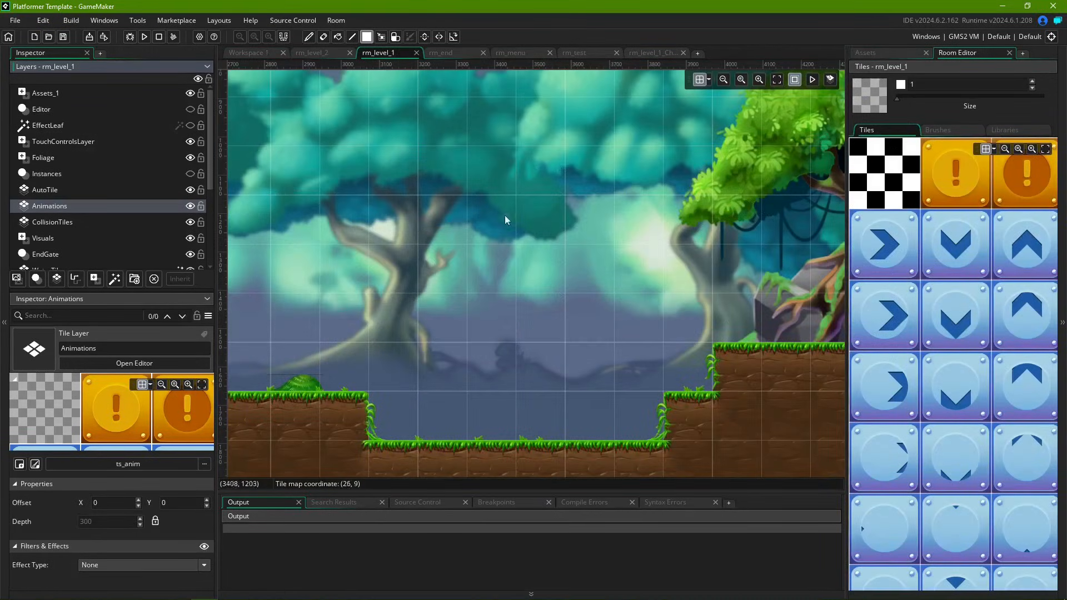
Step: Paint two rows of right-arrow tiles above the ground and preview them with Play Animation
{"action": "left_click_drag", "start_coordinate": [344, 170], "coordinate": [637, 170]}
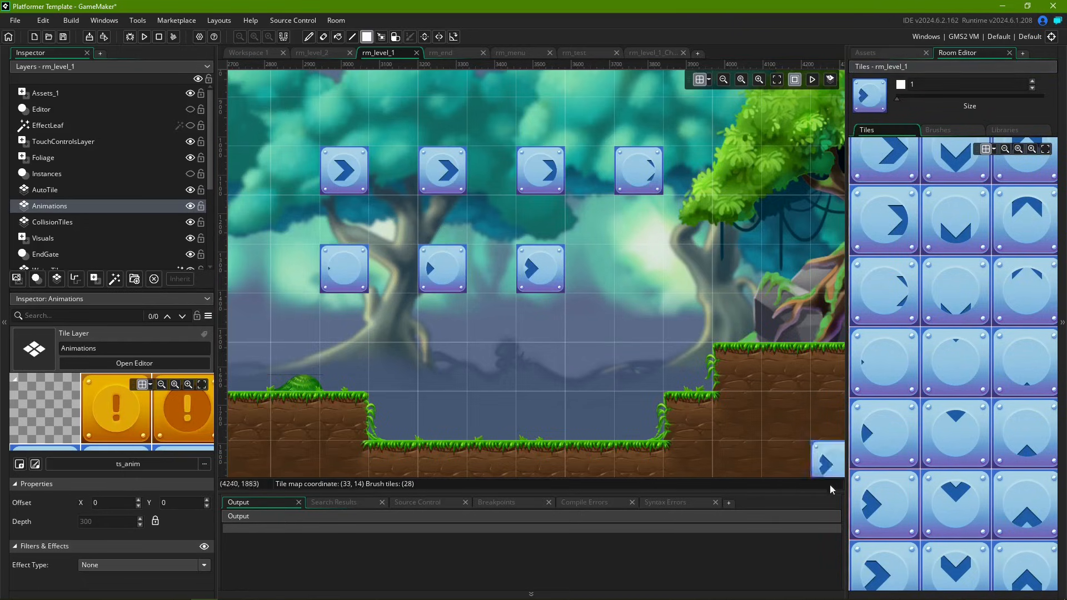
{"action": "left_click", "coordinate": [637, 267]}
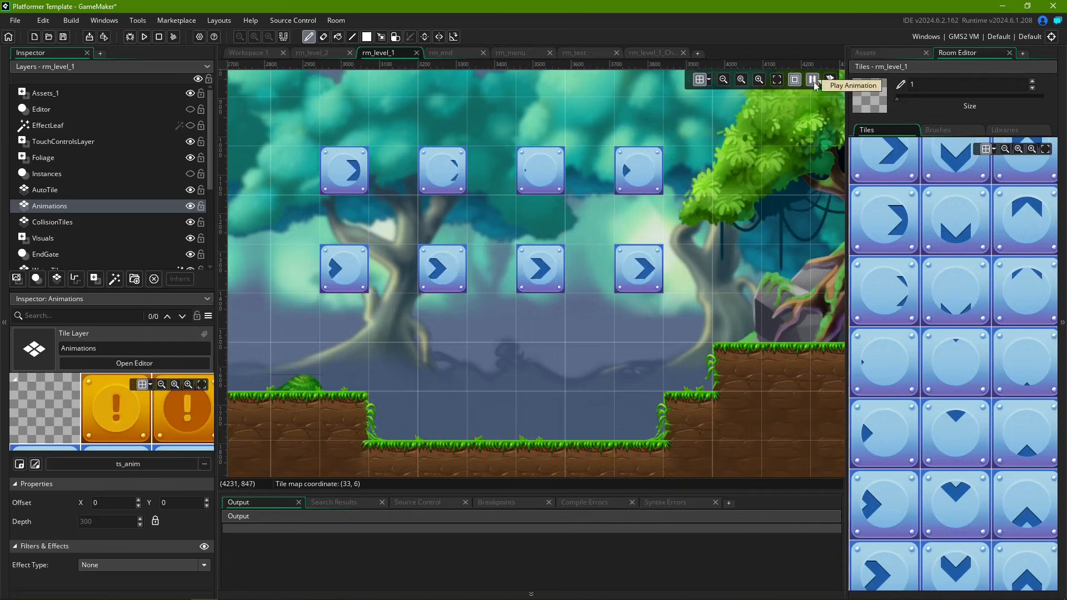
{"action": "left_click", "coordinate": [828, 79]}
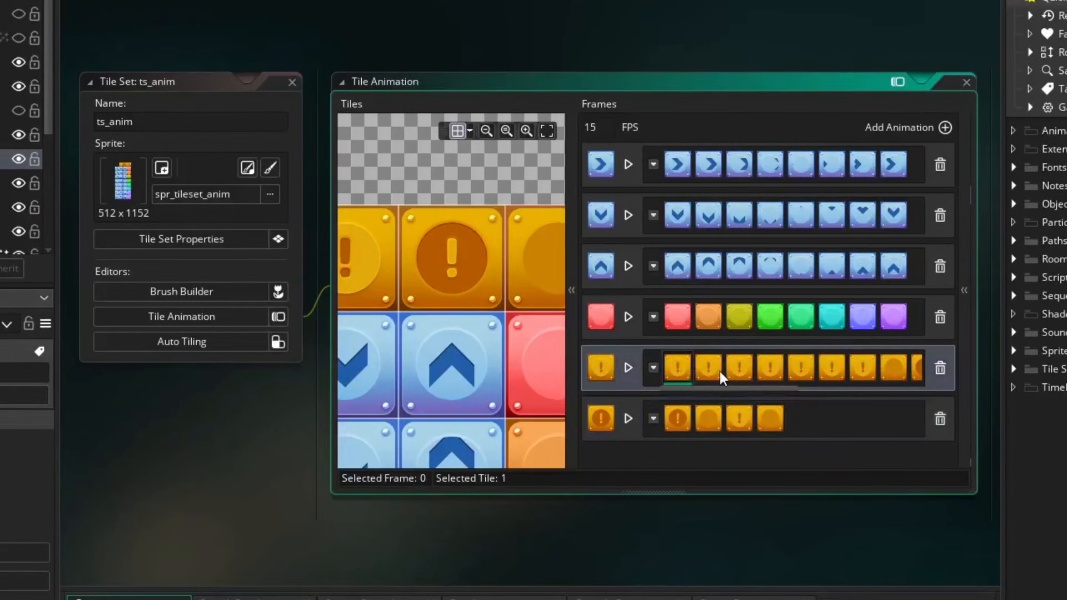
{"action": "left_click", "coordinate": [800, 367]}
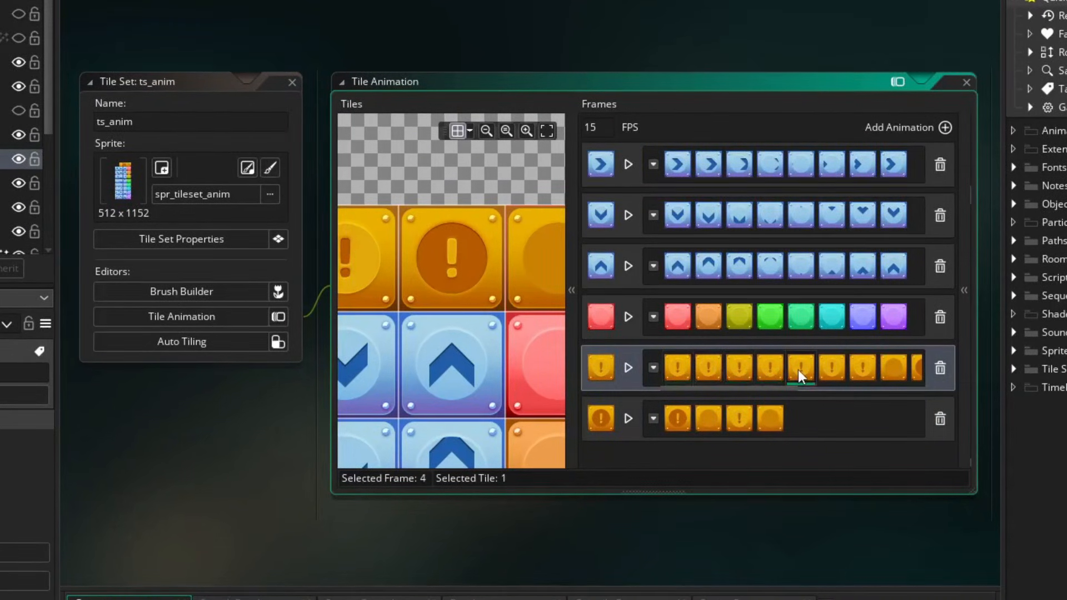
{"action": "left_click", "coordinate": [739, 368]}
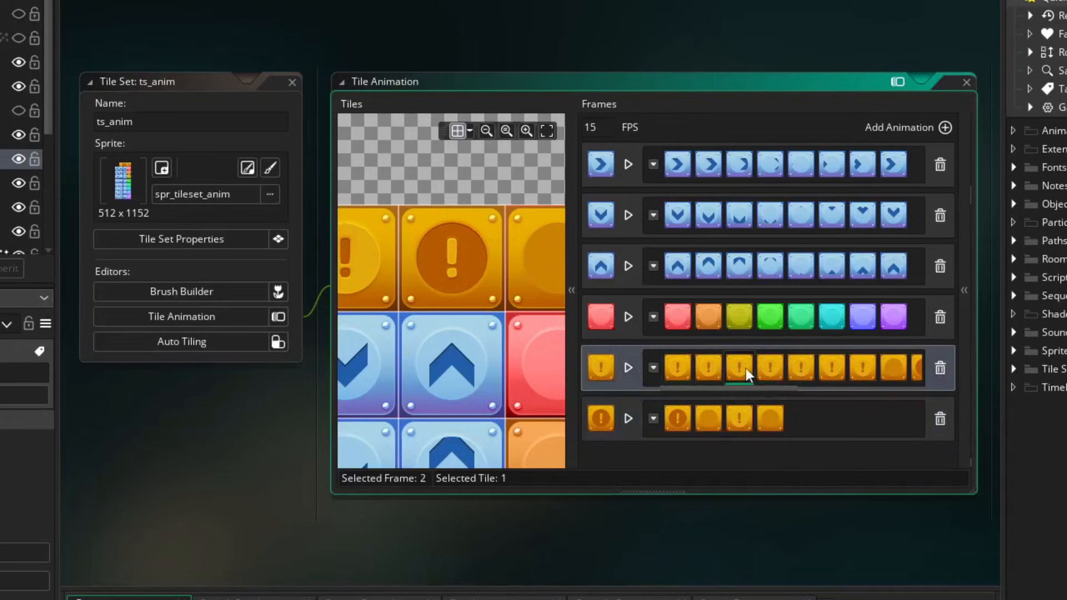
{"action": "left_click", "coordinate": [677, 316]}
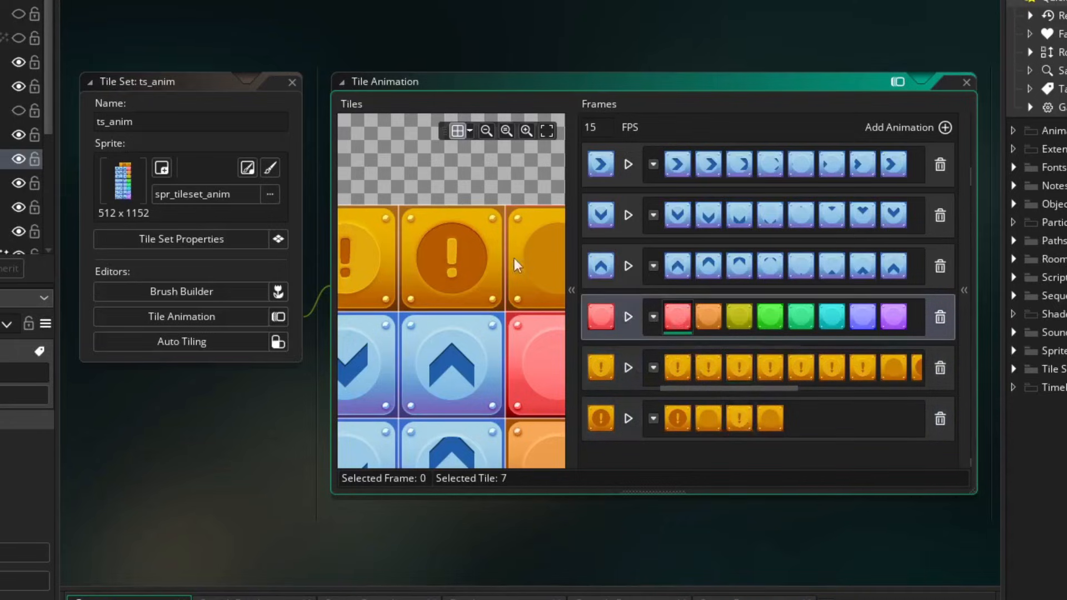
{"action": "left_click", "coordinate": [707, 317]}
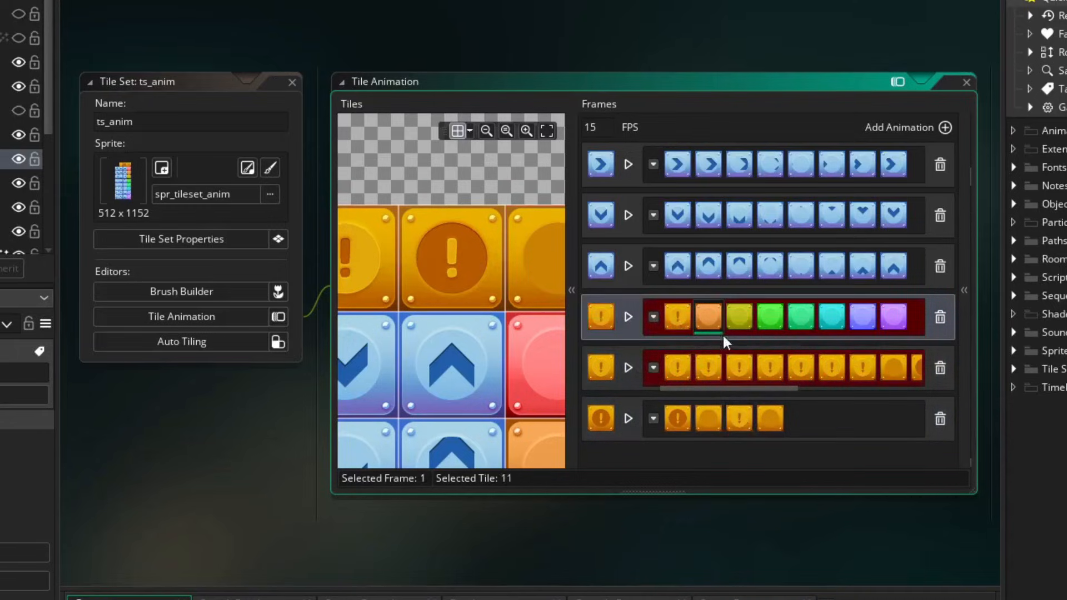
{"action": "left_click", "coordinate": [677, 366]}
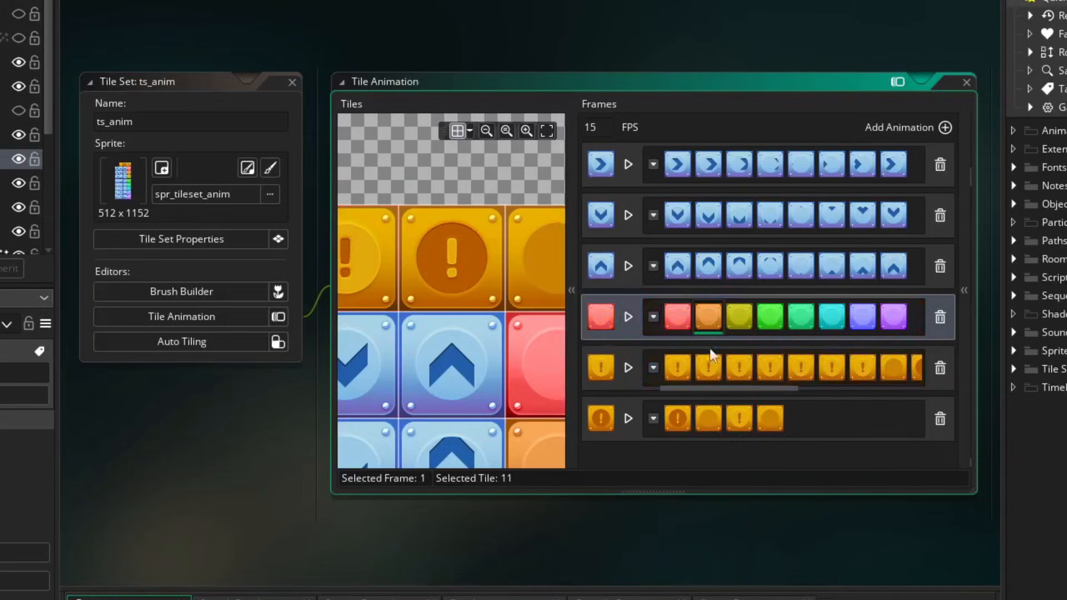
{"action": "left_click", "coordinate": [966, 82]}
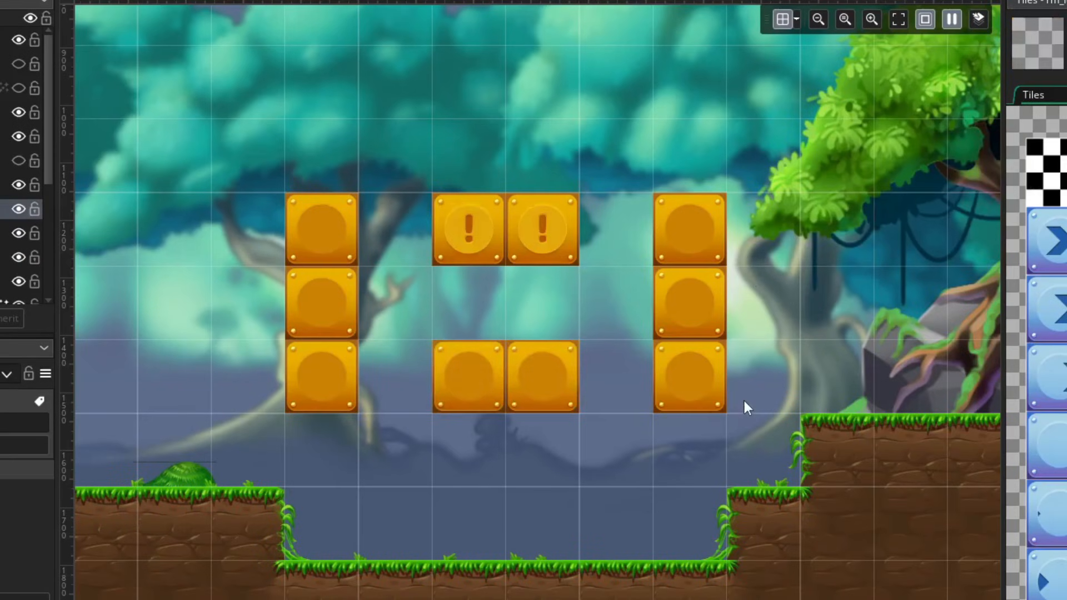
Step: Paint a long grass row above the dip on CollisionTiles and toggle the animation preview
{"action": "left_click", "coordinate": [171, 321]}
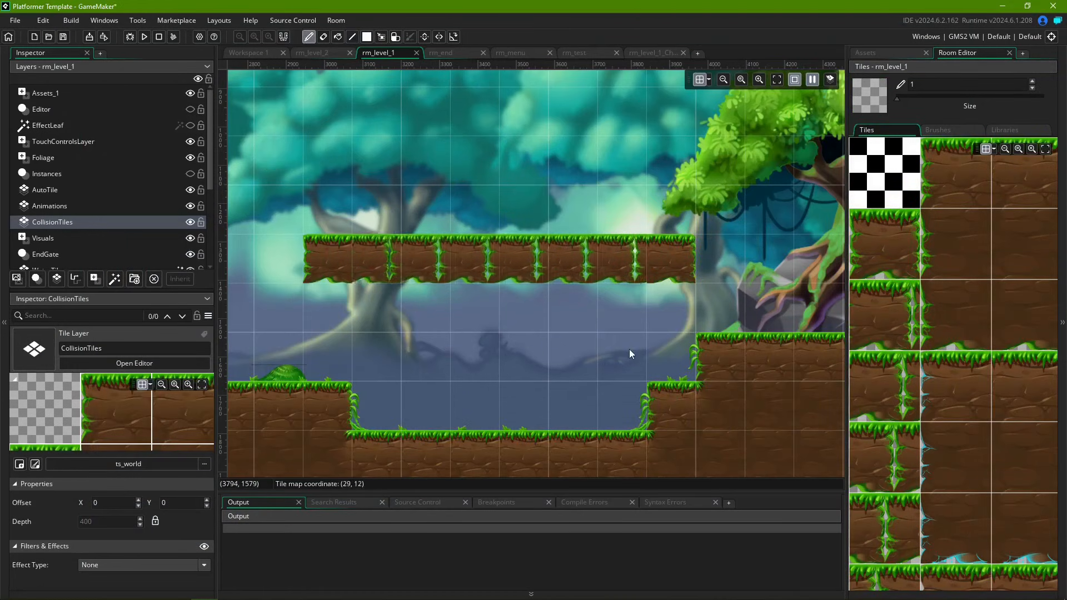
{"action": "left_click", "coordinate": [143, 36]}
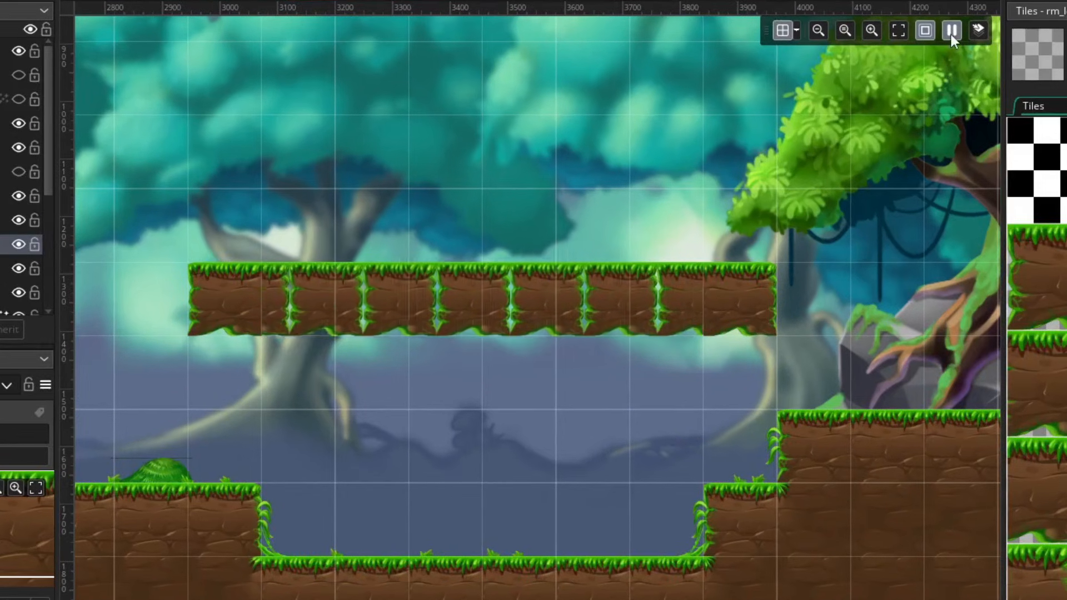
{"action": "left_click", "coordinate": [951, 30]}
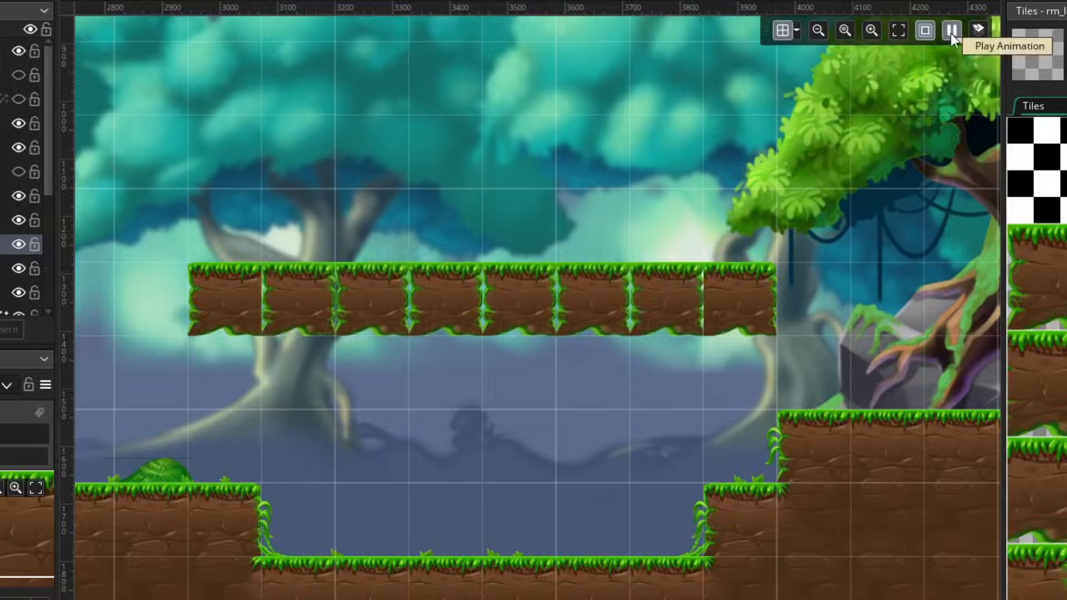
{"action": "left_click", "coordinate": [951, 30]}
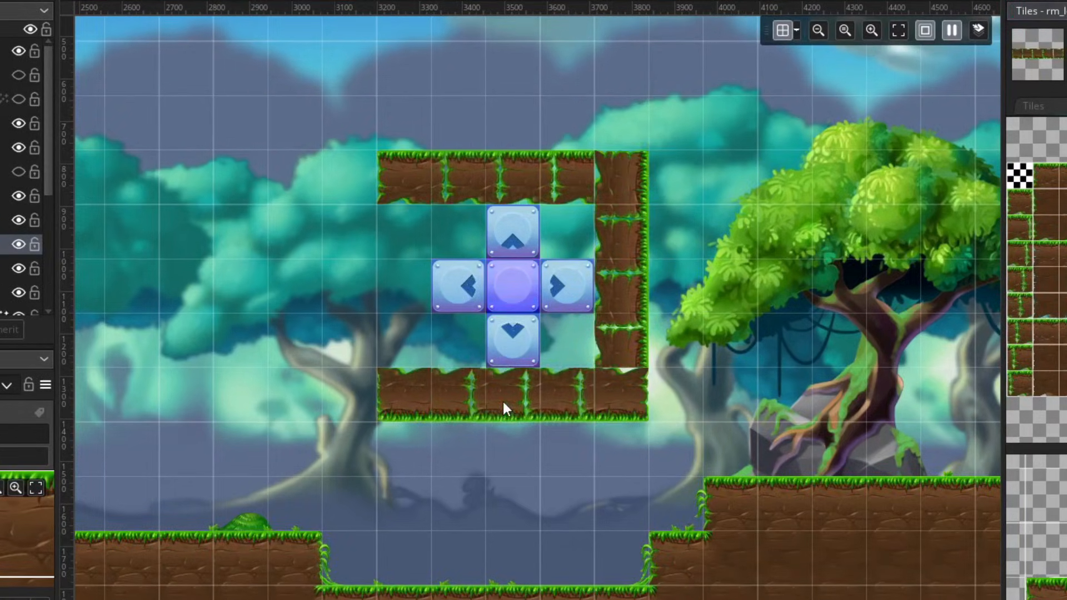
Step: Paint the left side of the grass frame around the arrow-tile cross
{"action": "left_click", "coordinate": [514, 286]}
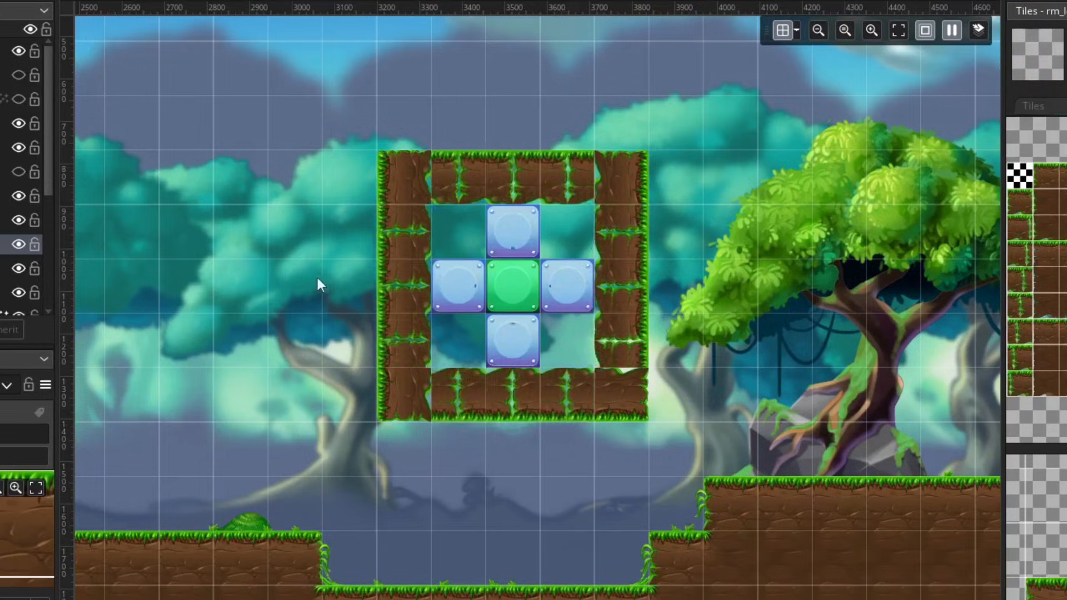